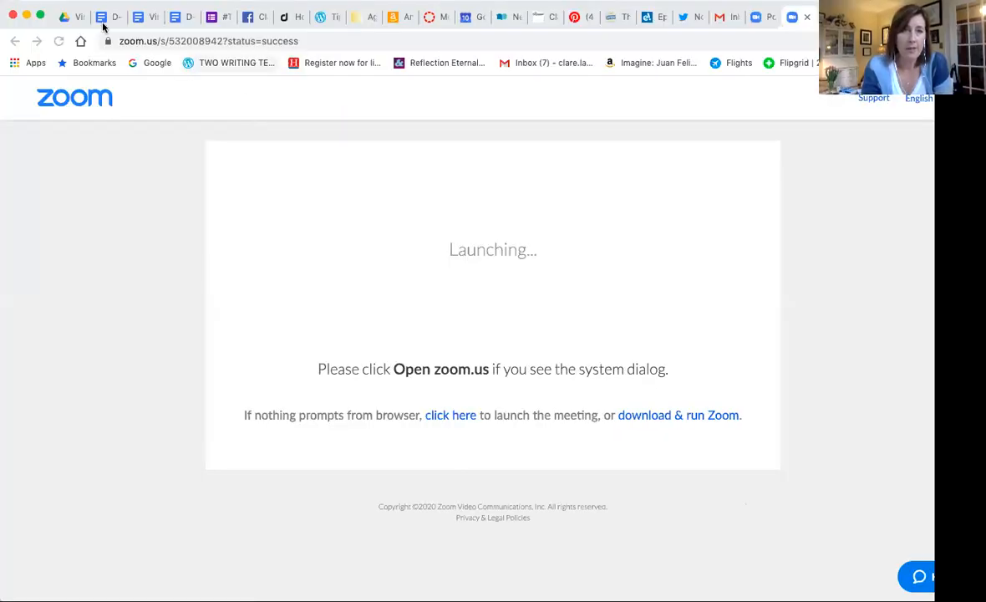
Leave the Zoom launch page and show the Virtual Access folder in Google Drive.
click(64, 17)
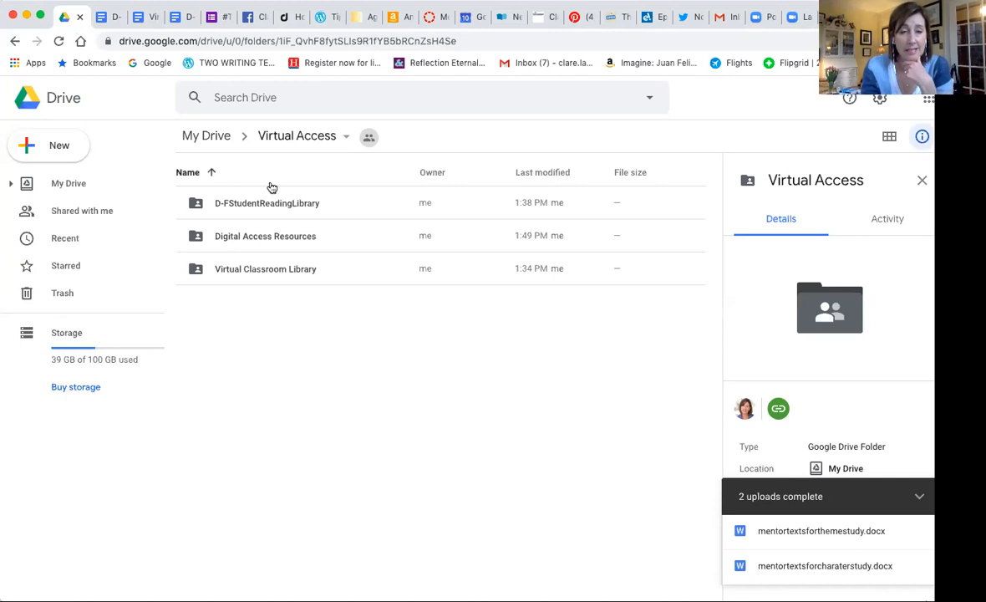
mouse_move(328, 277)
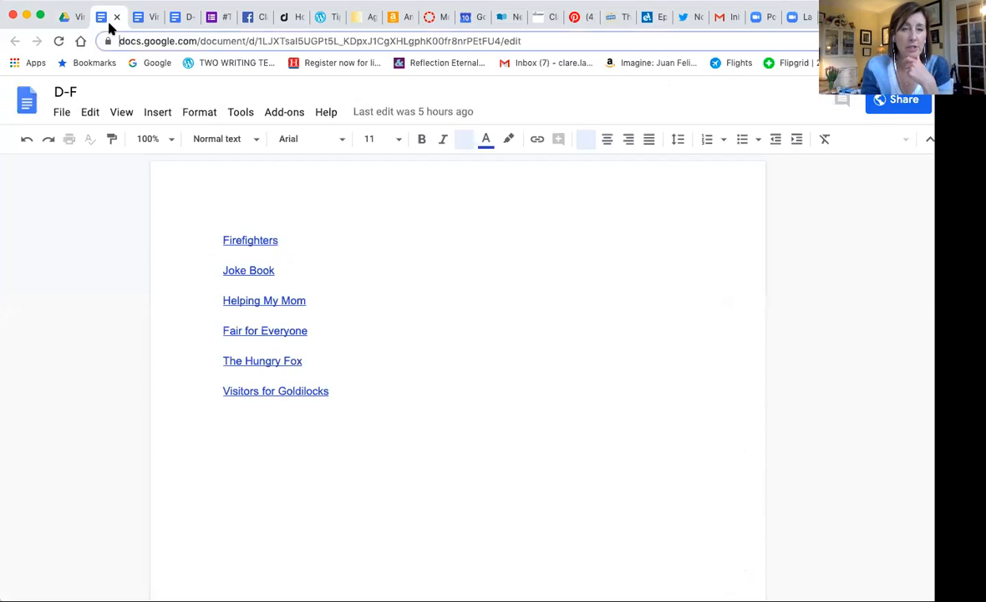
Show the Virtualclassroomlibrary doc's grid of genre book bins from the top.
click(147, 17)
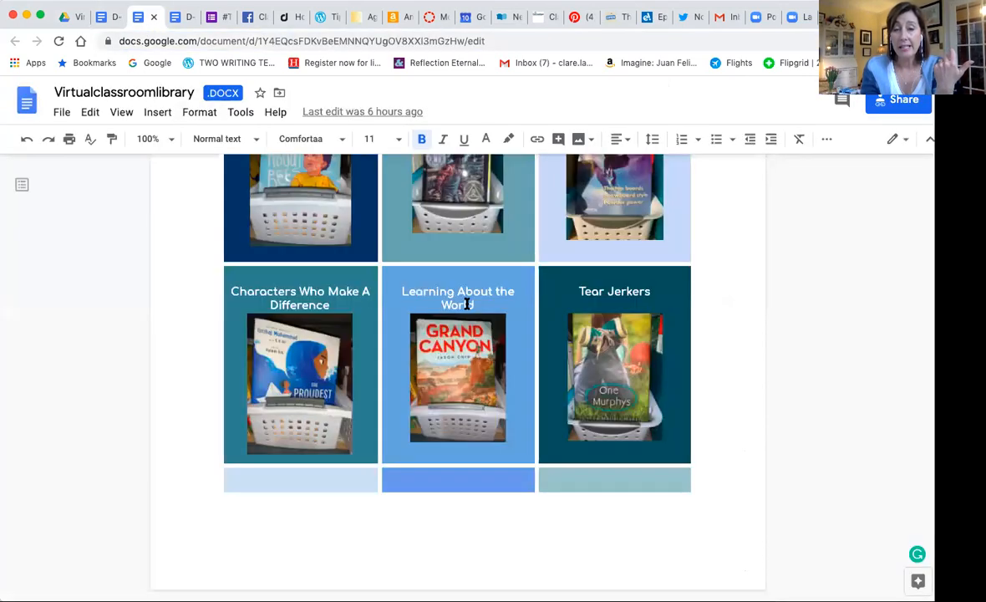
scroll(up, 3)
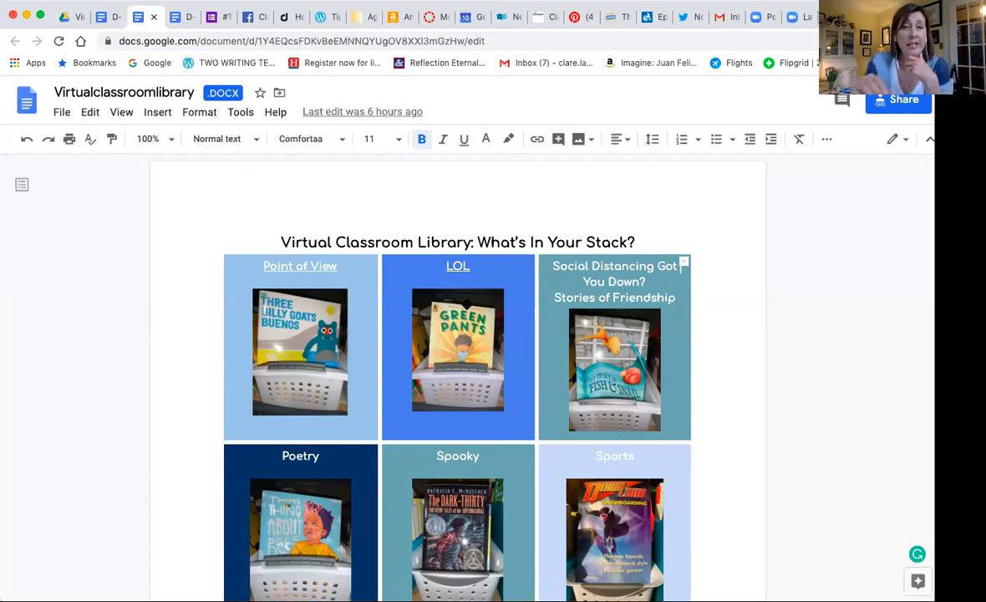
mouse_move(204, 219)
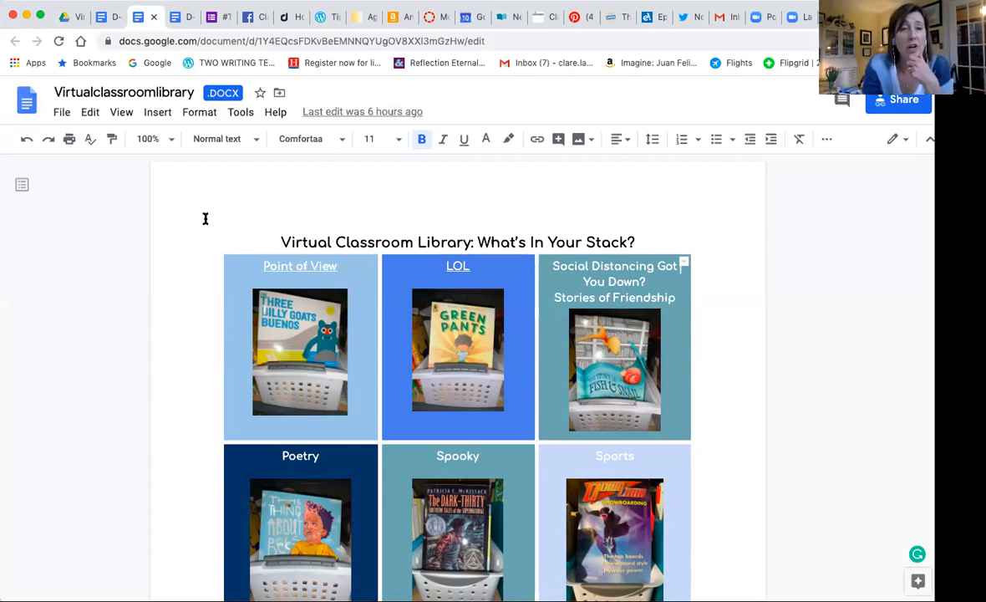
Show the D-FReader'sWorkshop doc with its Build Your Book Bag grid and three reading tasks.
click(175, 17)
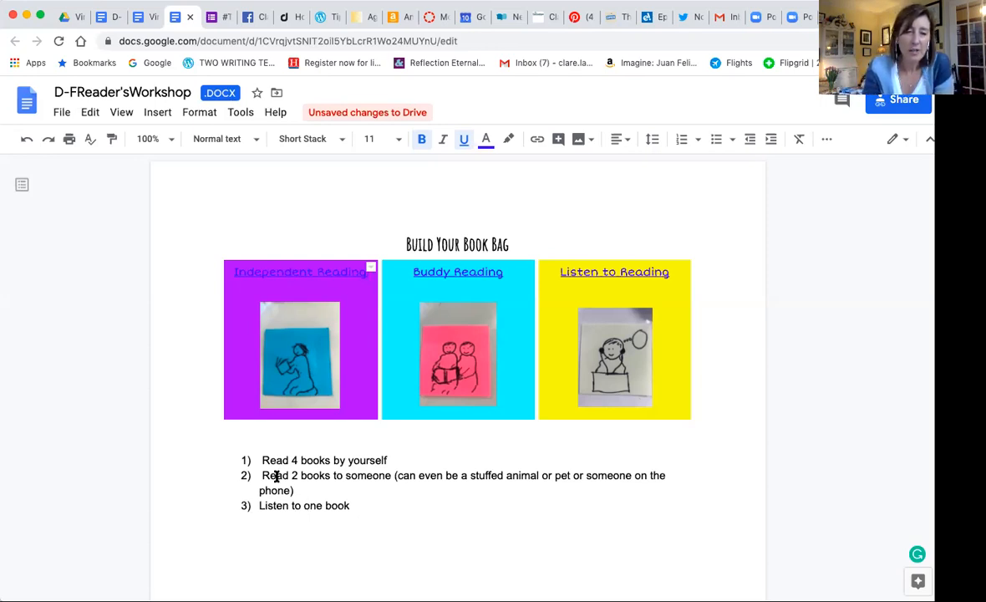
mouse_move(304, 334)
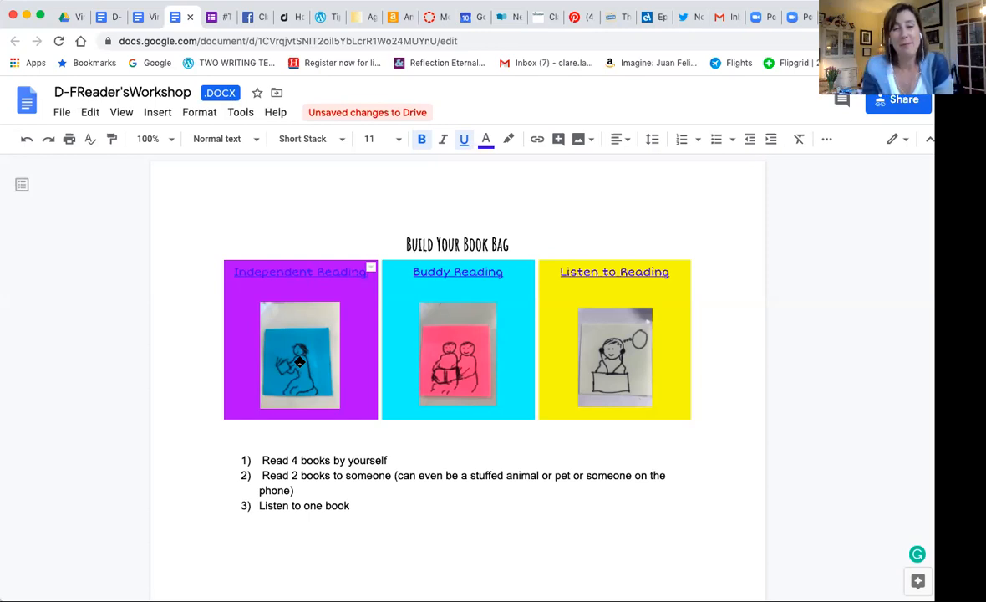
Follow the Independent Reading picture to the D-F list and open Firefighters on Unite for Literacy.
click(299, 354)
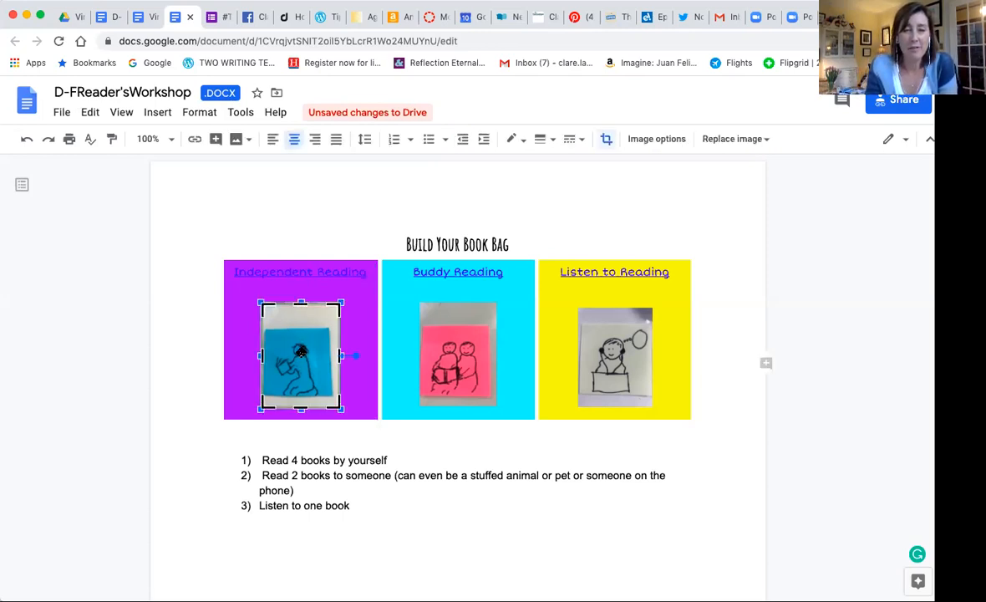
click(299, 271)
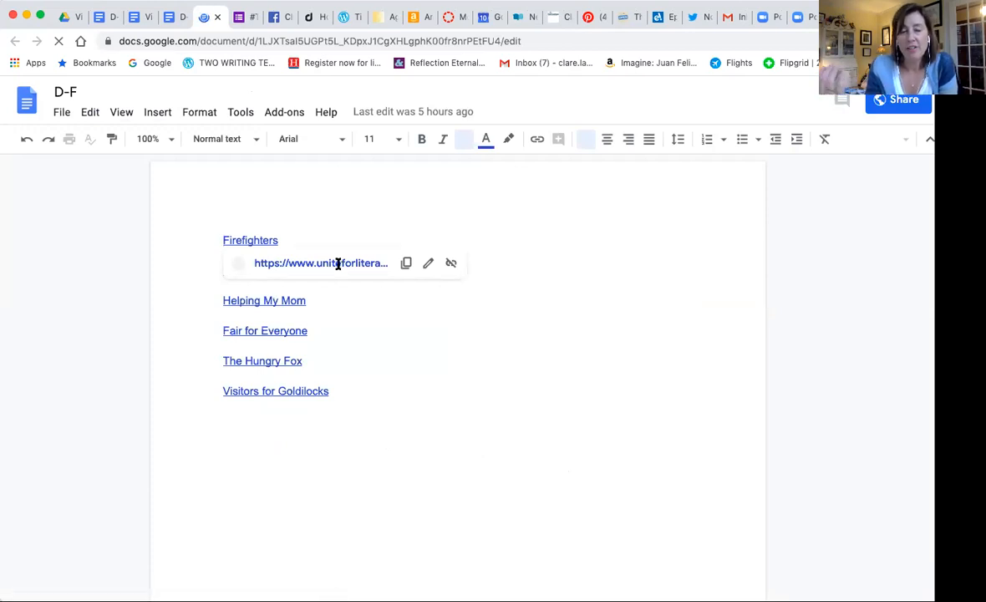
click(321, 262)
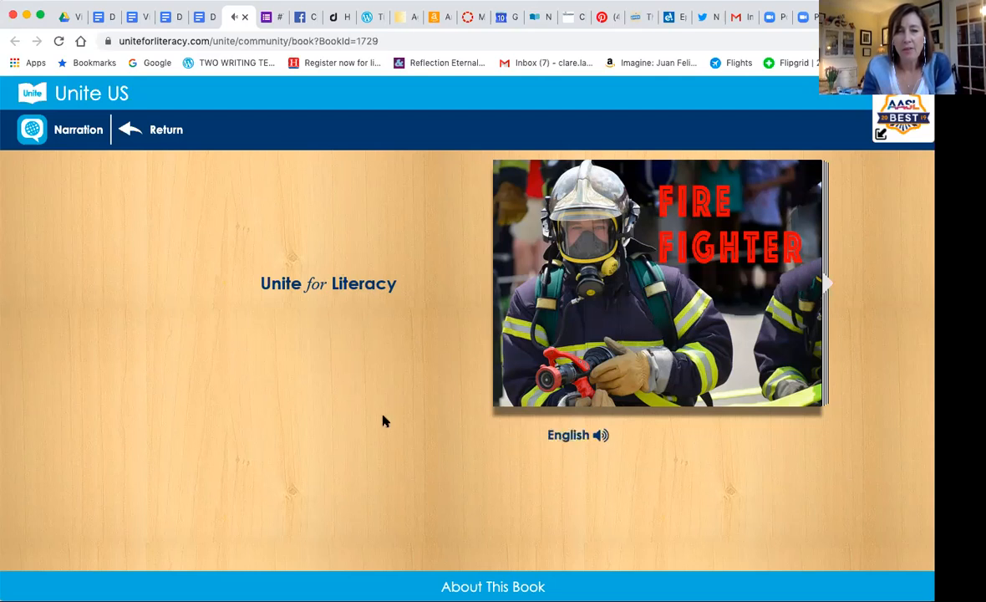
mouse_move(109, 150)
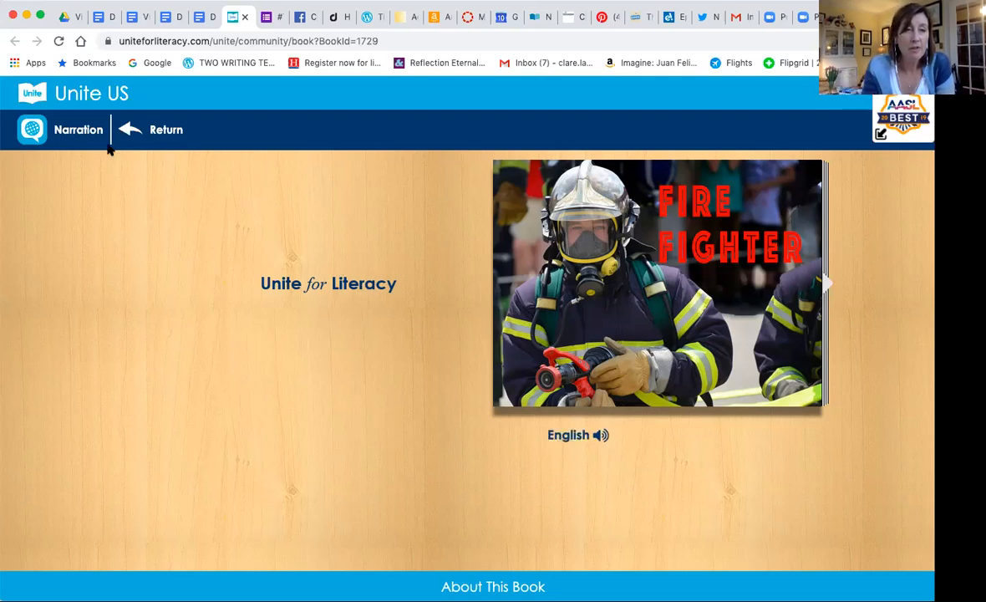
Check the Fire Fighter book's narration and user interface language choices.
click(78, 131)
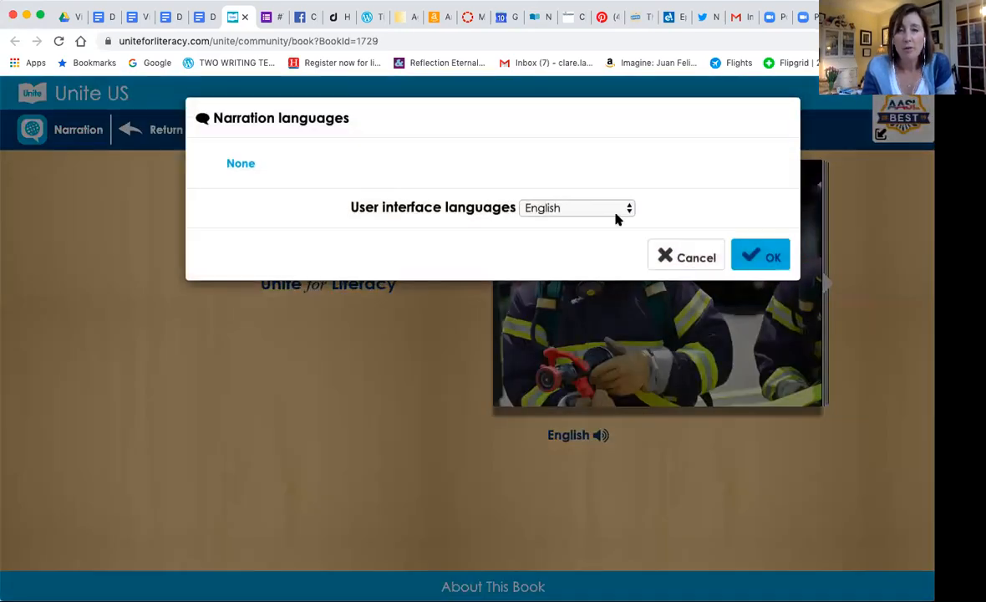
click(576, 207)
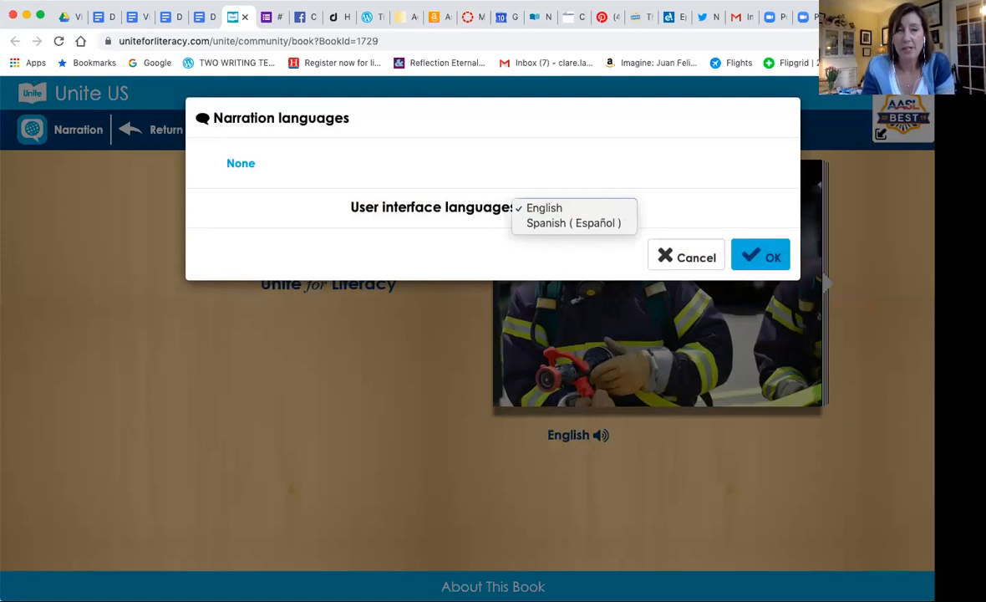
click(545, 207)
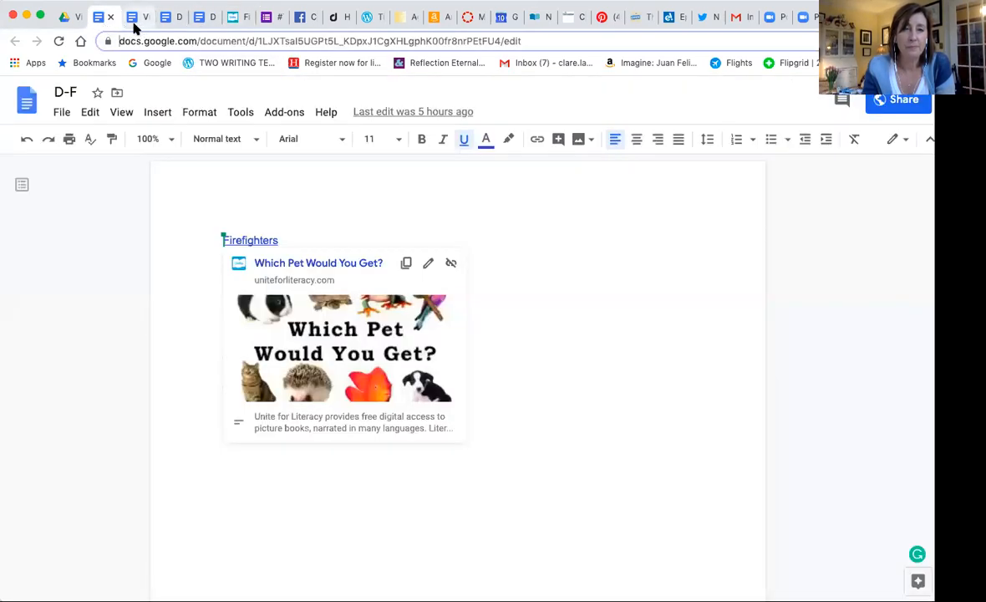
Open Visitors for Goldilocks from the D-F list on Benchmark Universe, then return to the list.
click(166, 16)
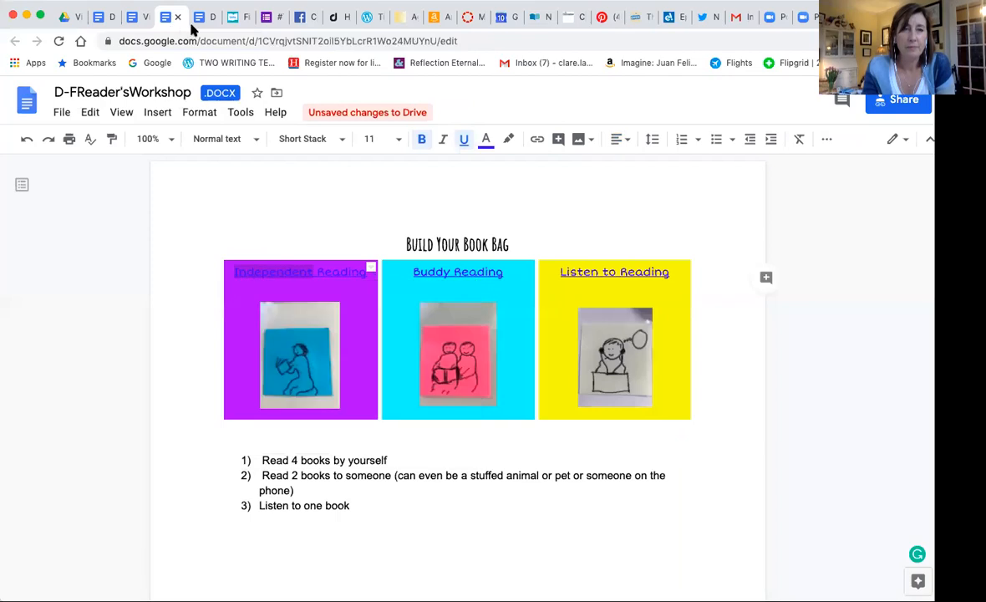
click(204, 17)
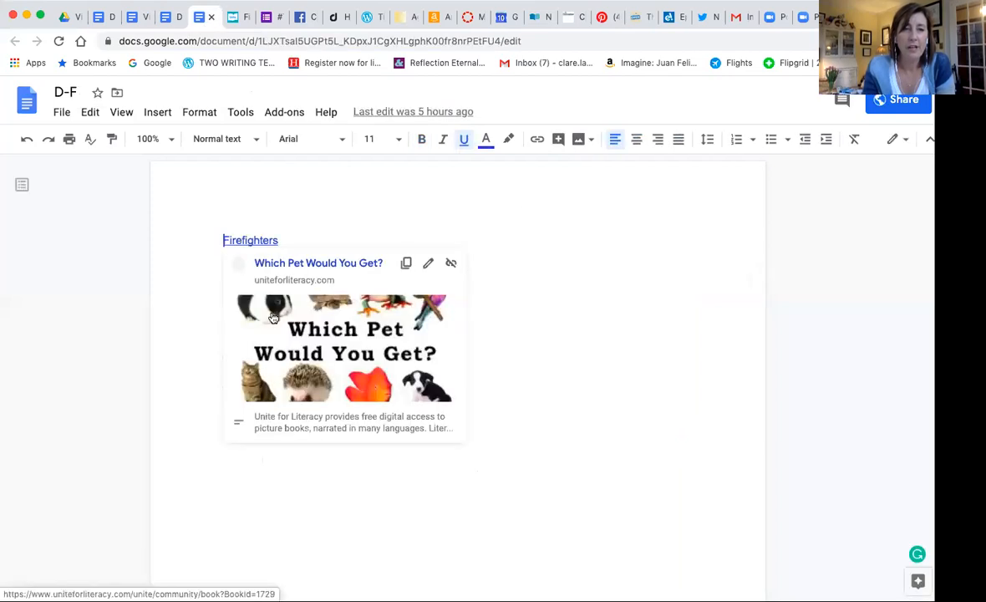
mouse_move(149, 271)
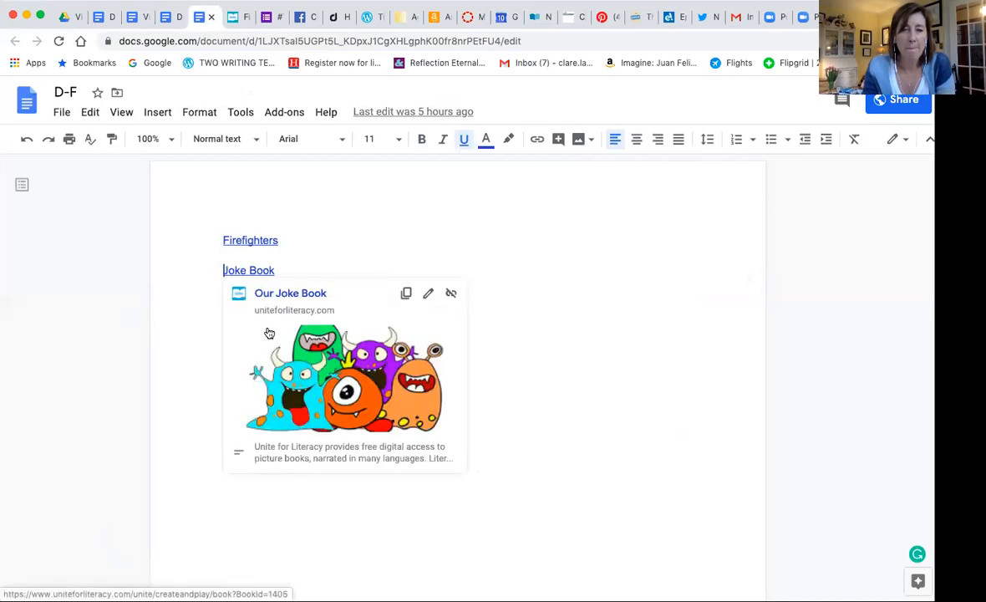
mouse_move(271, 322)
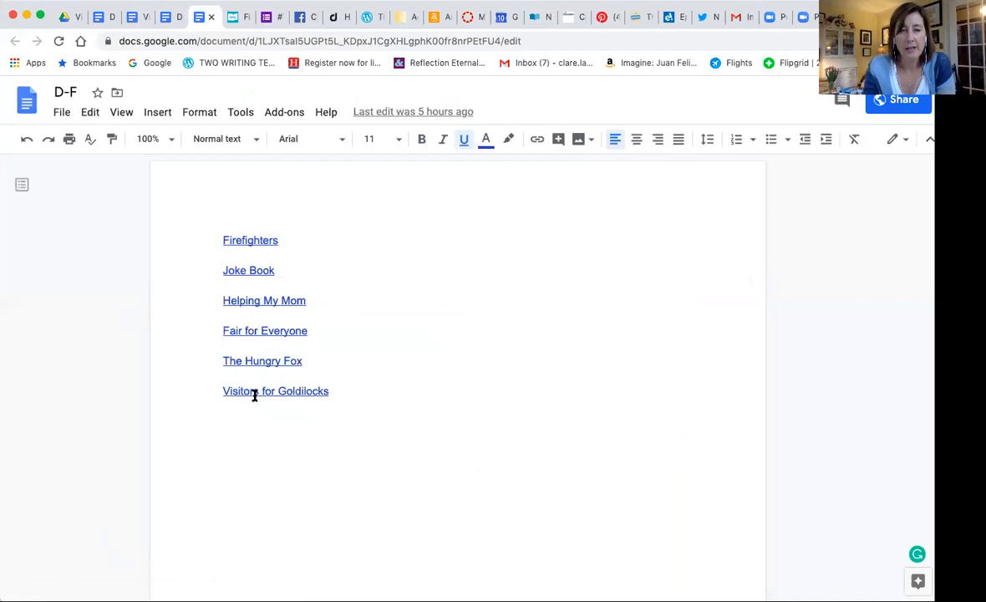
click(276, 391)
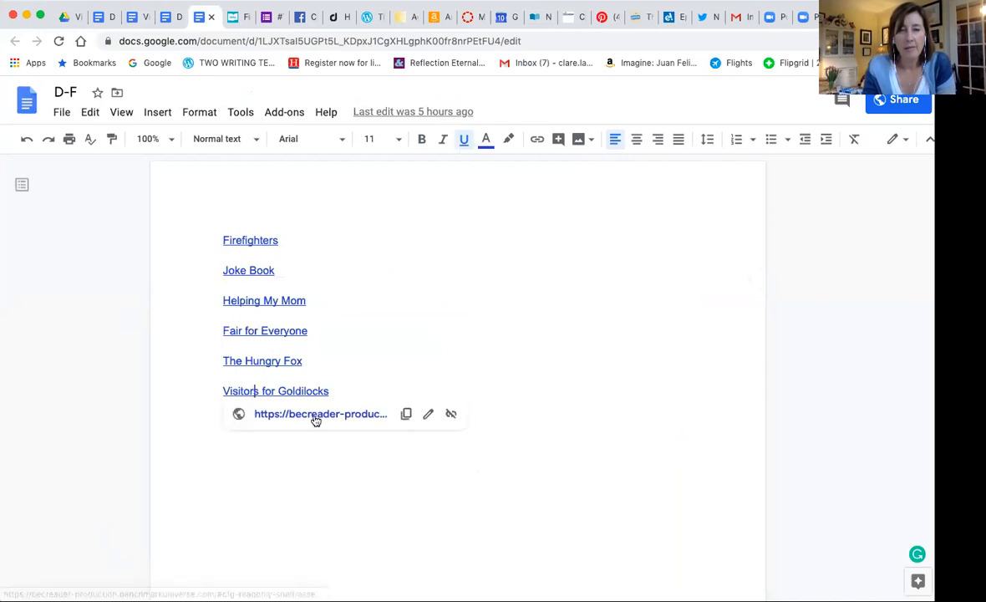
click(321, 414)
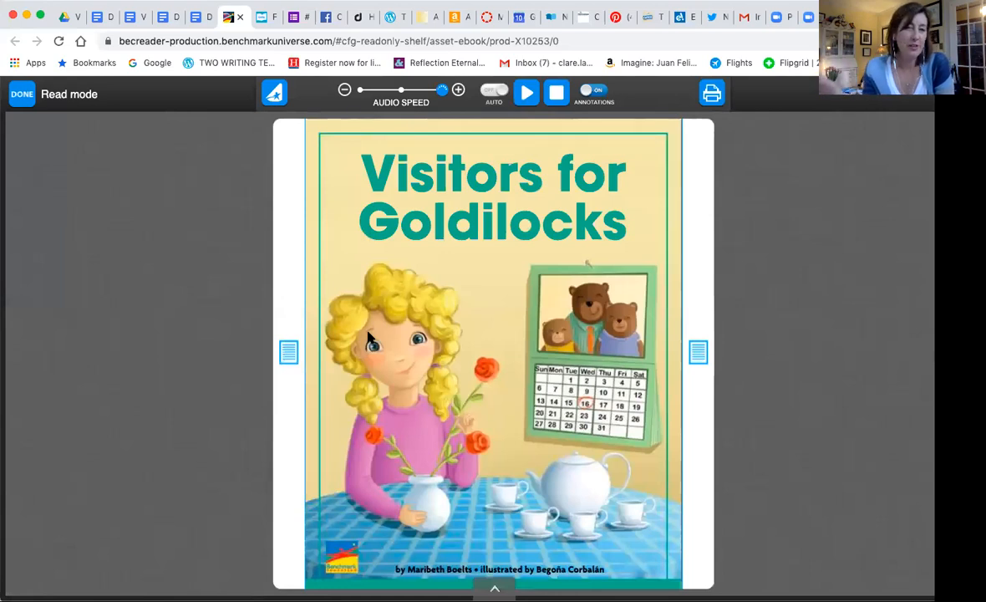
mouse_move(552, 113)
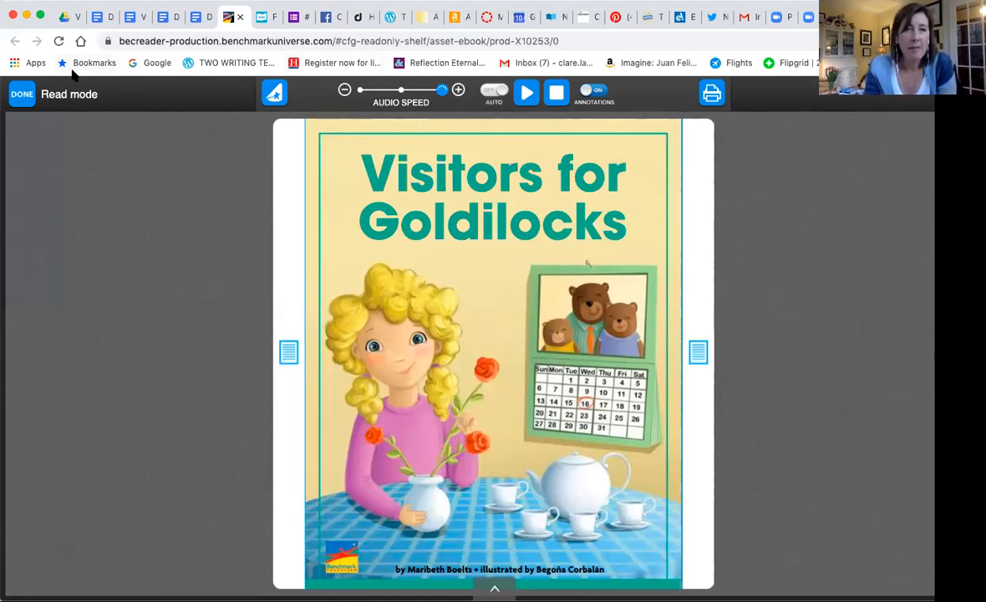
click(193, 17)
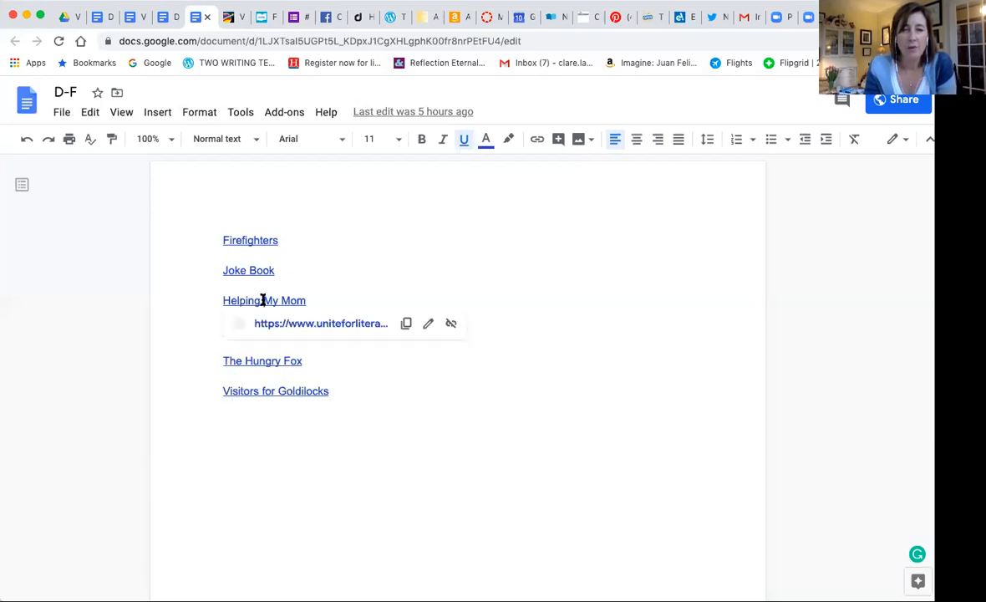
mouse_move(248, 271)
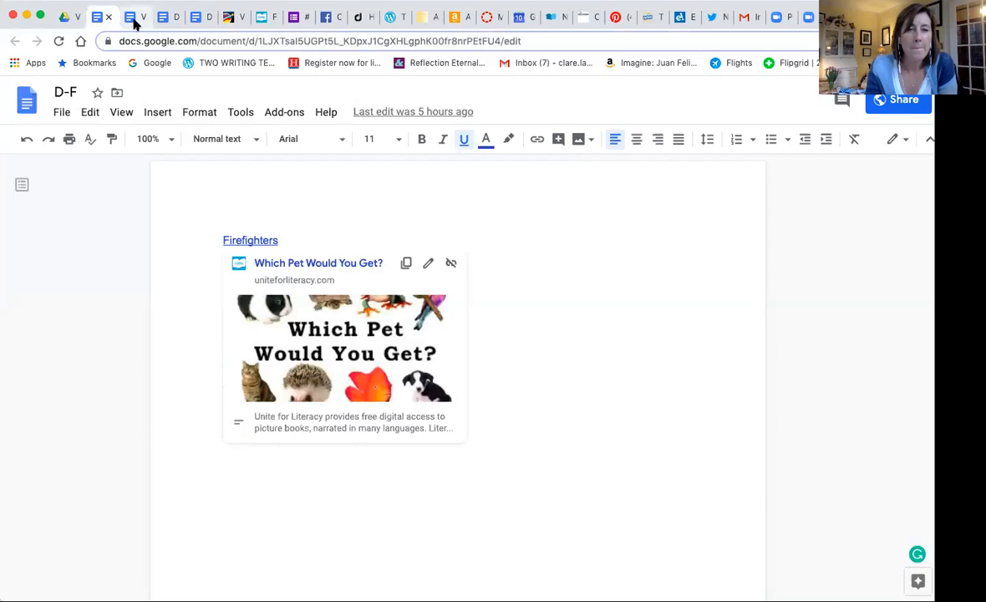
Show the Buddy Reading book list with its Daisy's Pink Cape link.
click(167, 17)
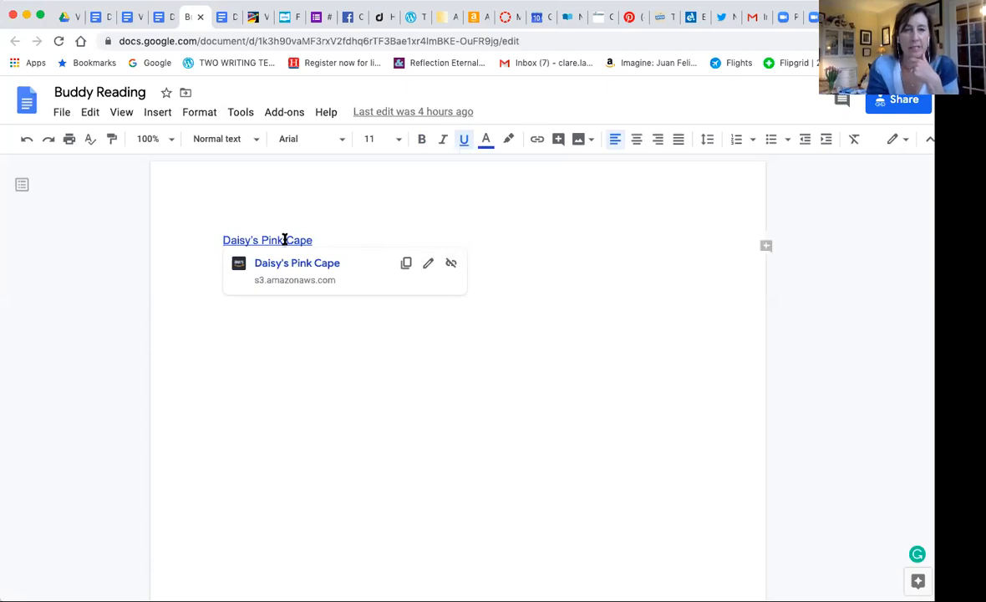
mouse_move(343, 267)
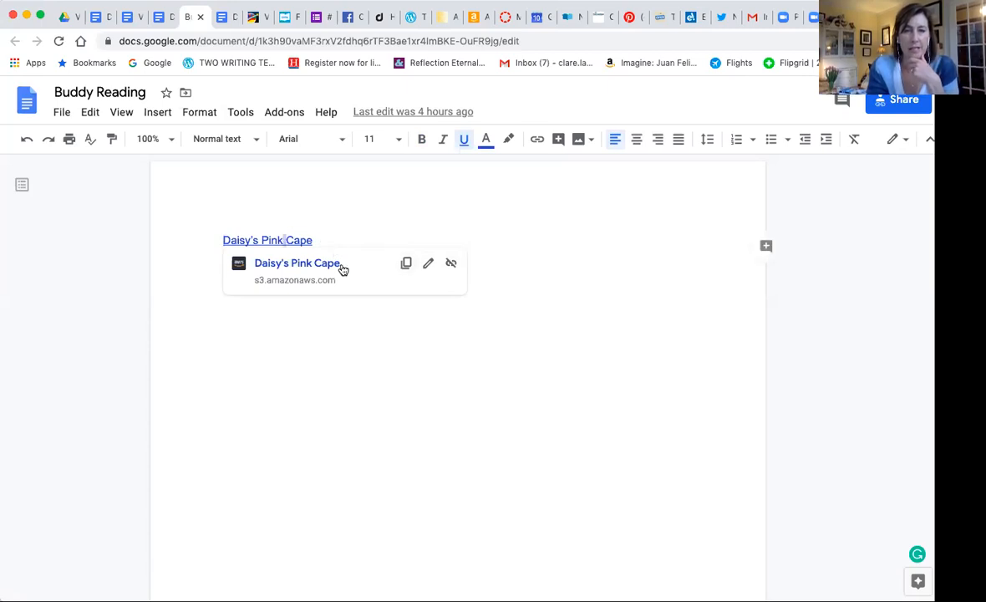
Open the Daisy's Pink Cape printable book PDF from the Buddy Reading list.
click(296, 262)
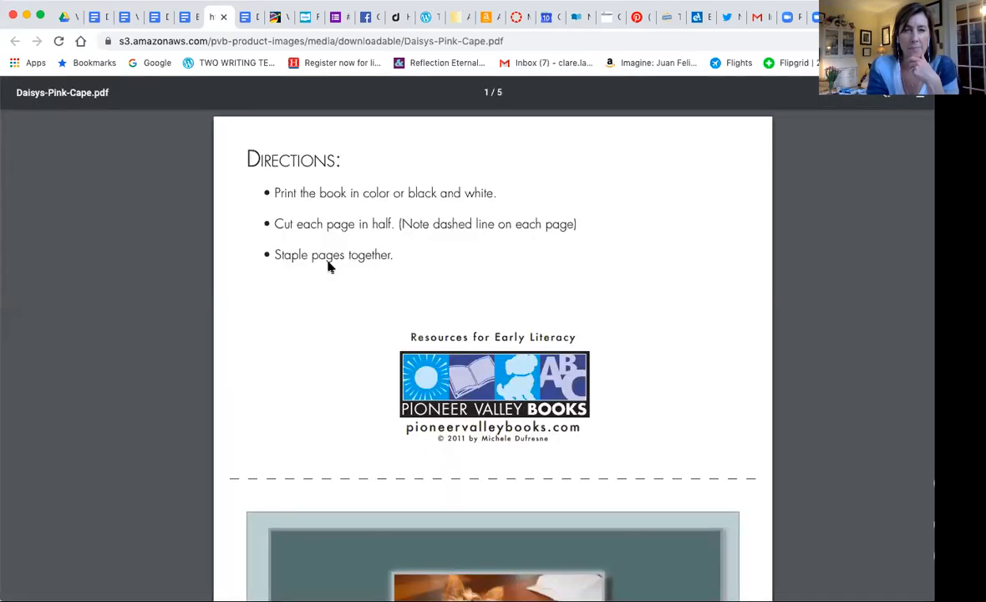
scroll(down, 3)
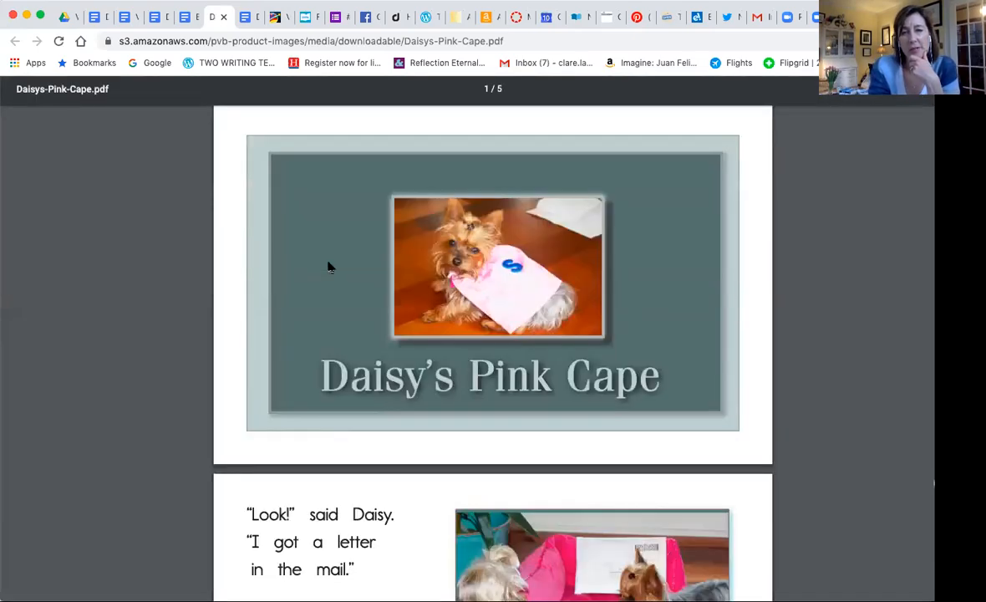
scroll(up, 3)
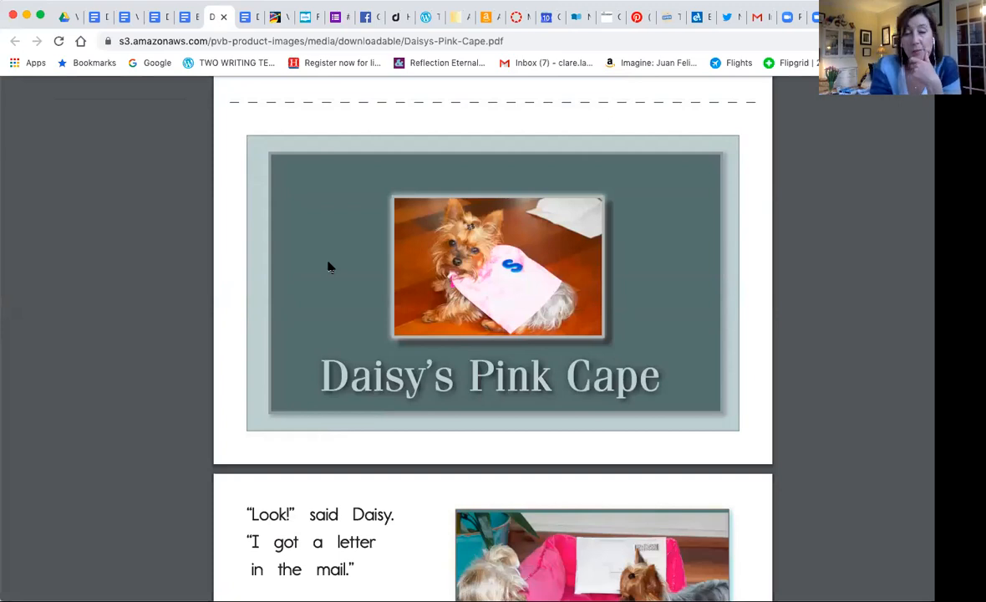
scroll(down, 3)
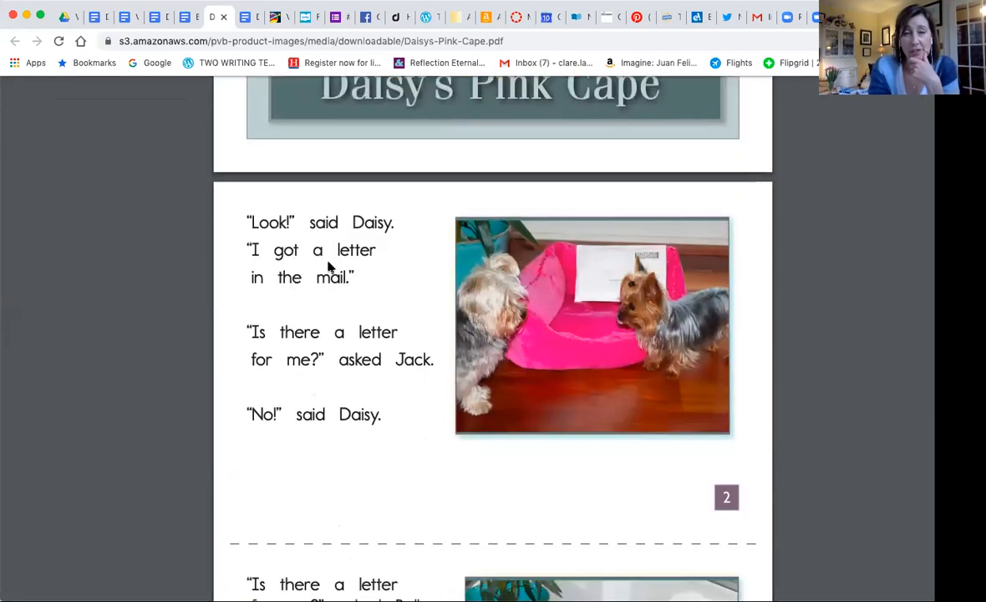
scroll(down, 3)
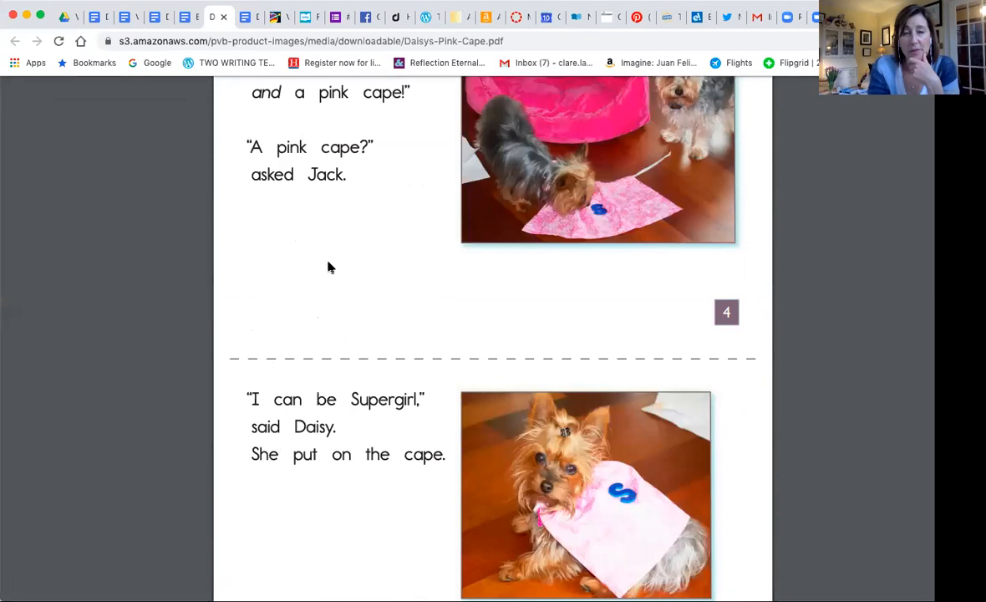
scroll(down, 3)
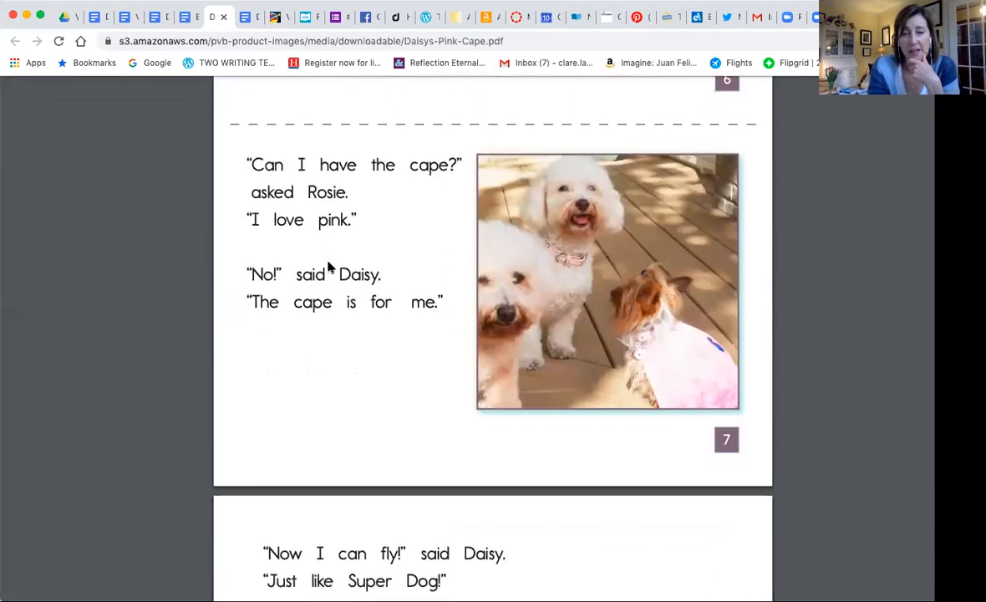
scroll(up, 3)
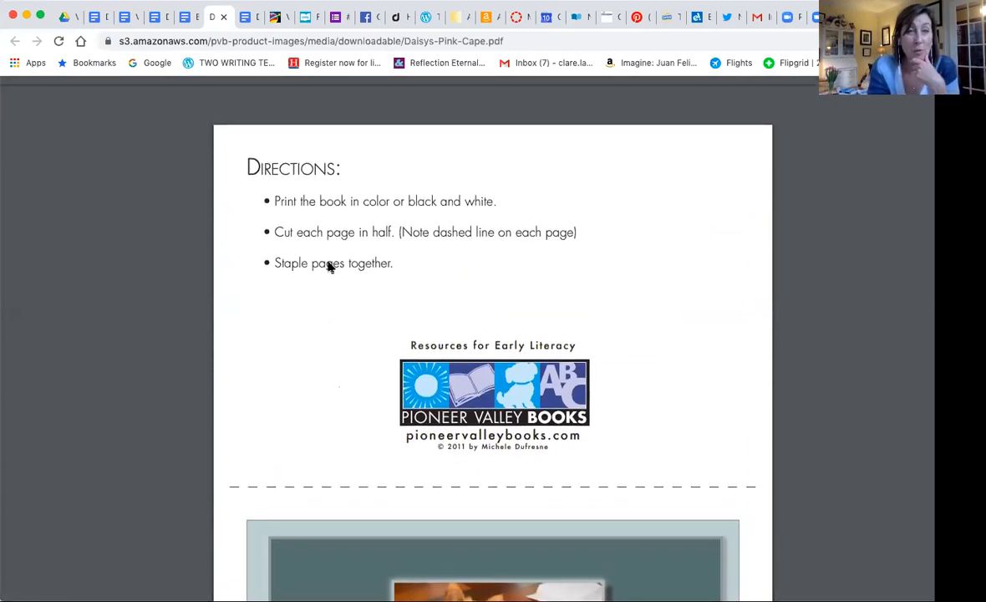
click(182, 17)
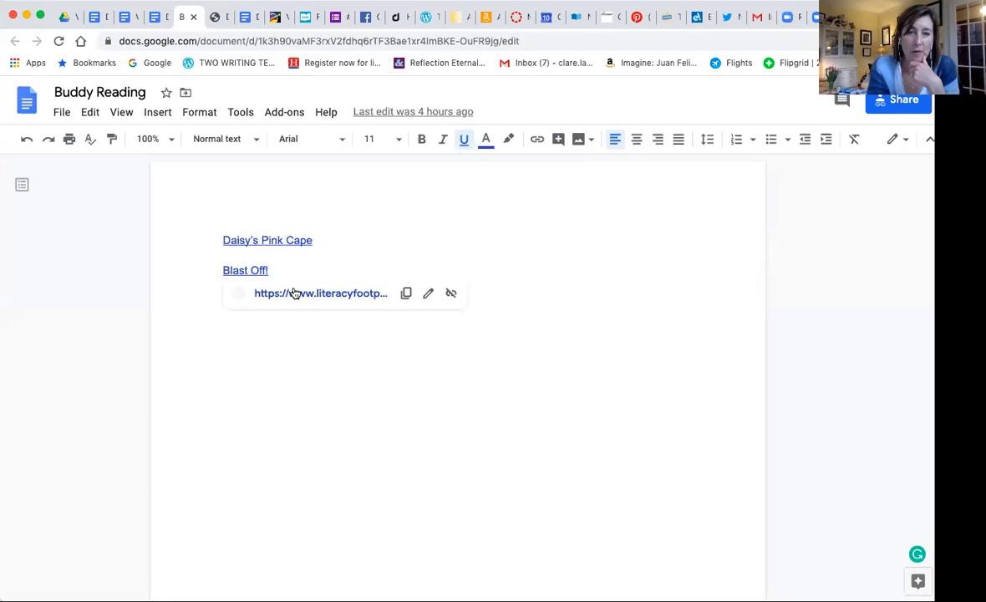
click(321, 293)
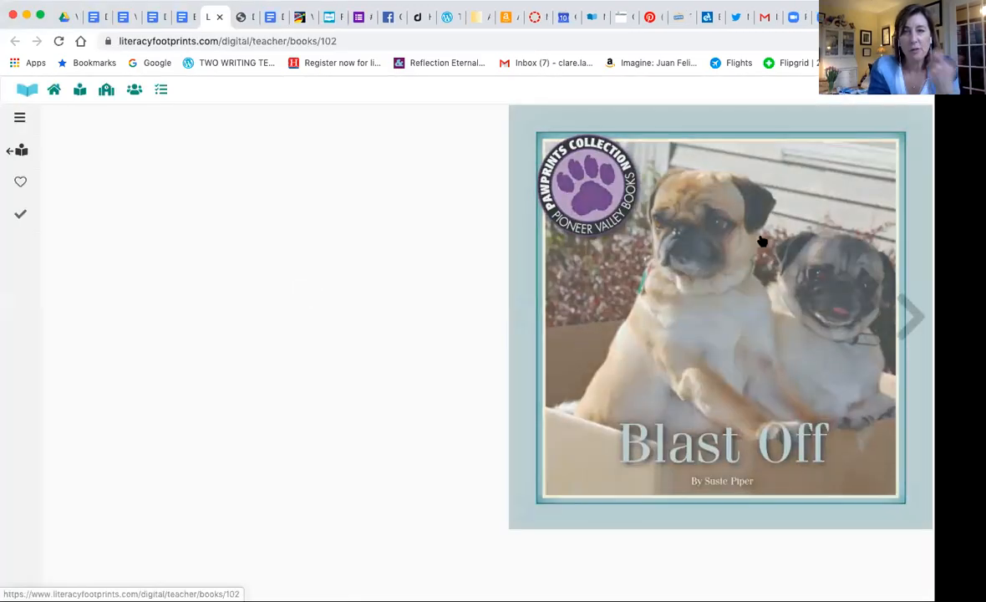
mouse_move(917, 324)
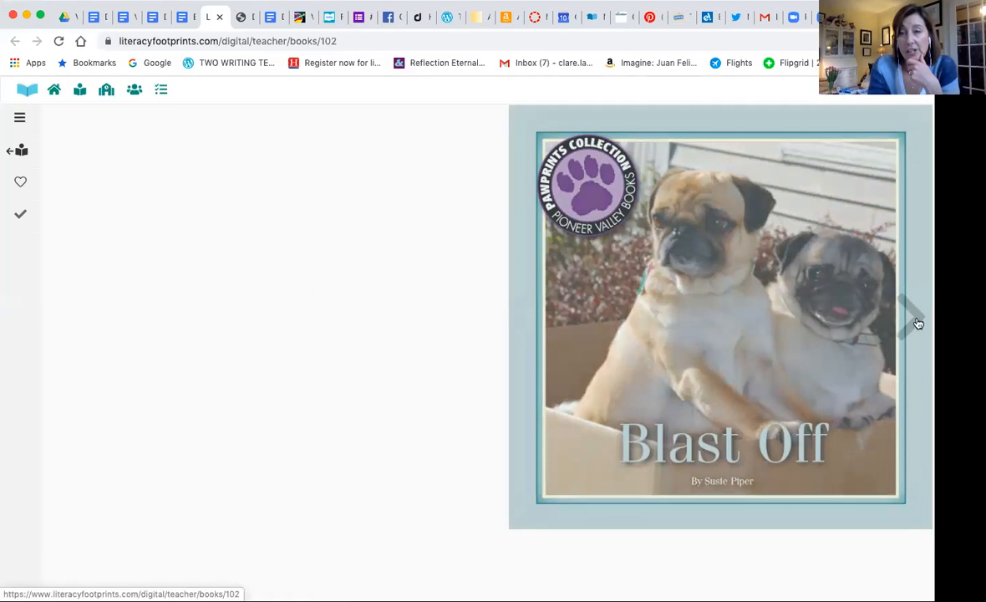
click(909, 320)
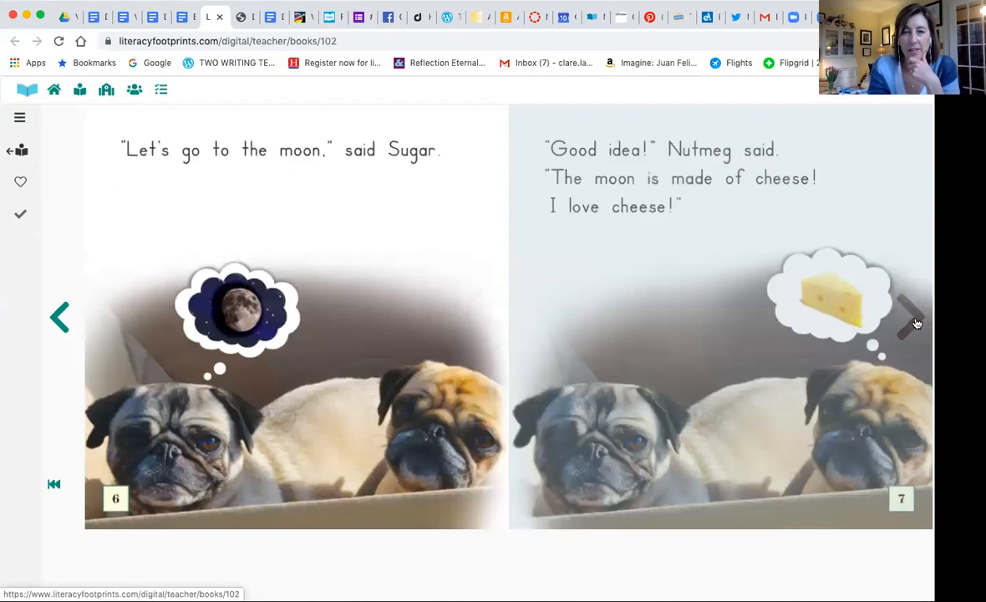
click(910, 317)
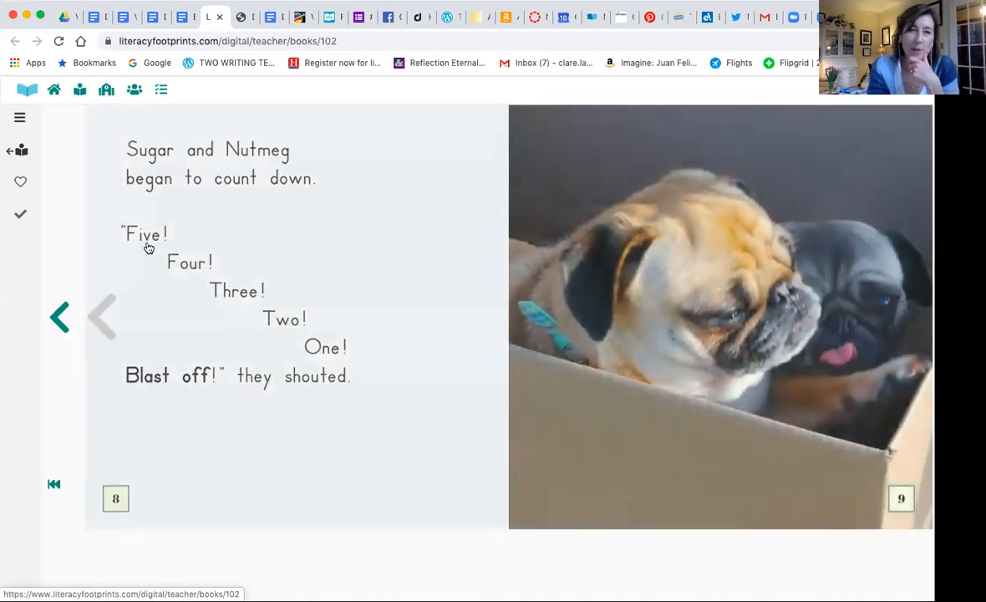
click(179, 17)
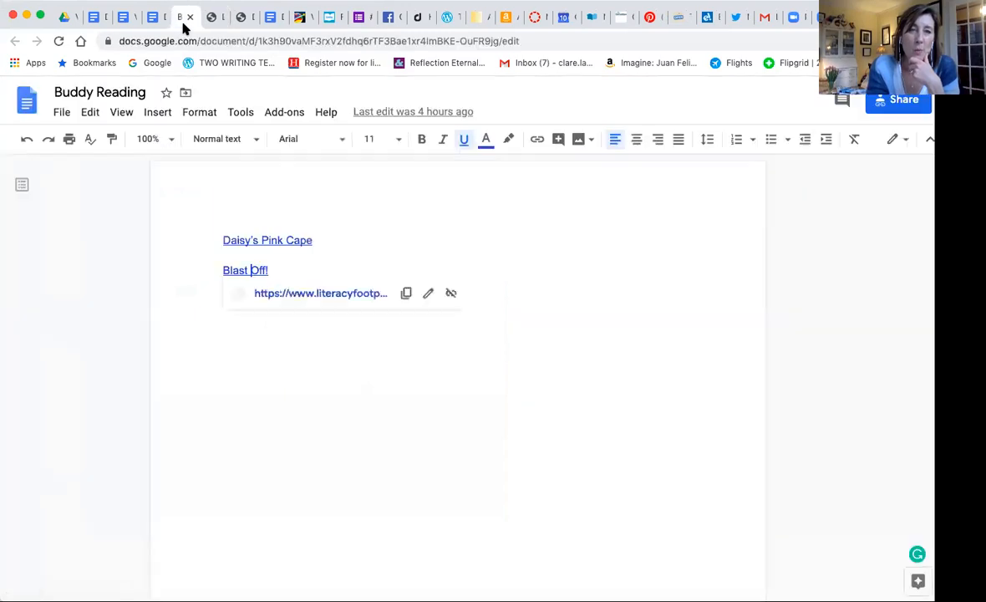
Return to the D-FReader'sWorkshop doc showing the Build Your Book Bag grid.
click(156, 17)
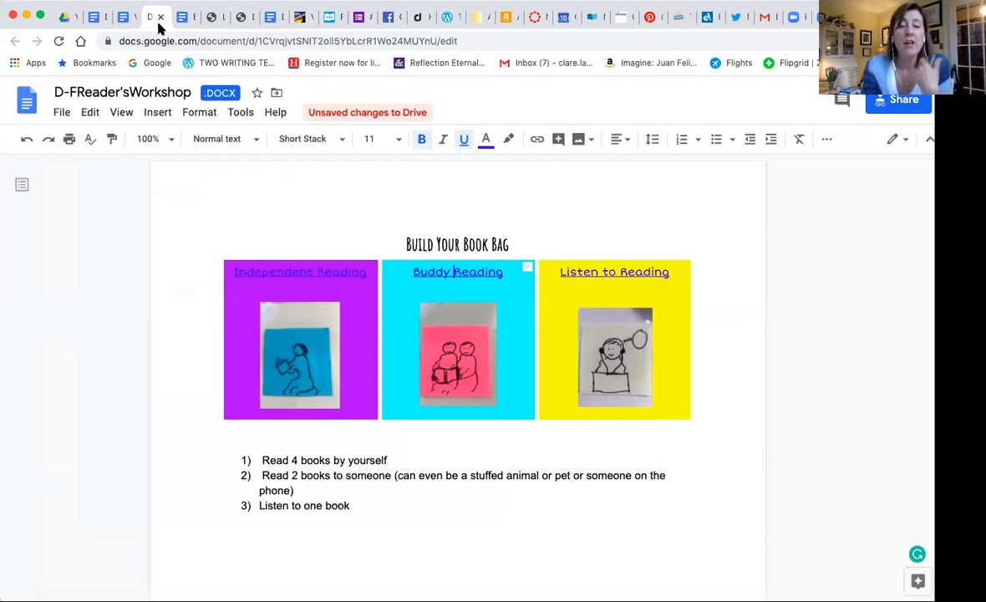
mouse_move(332, 375)
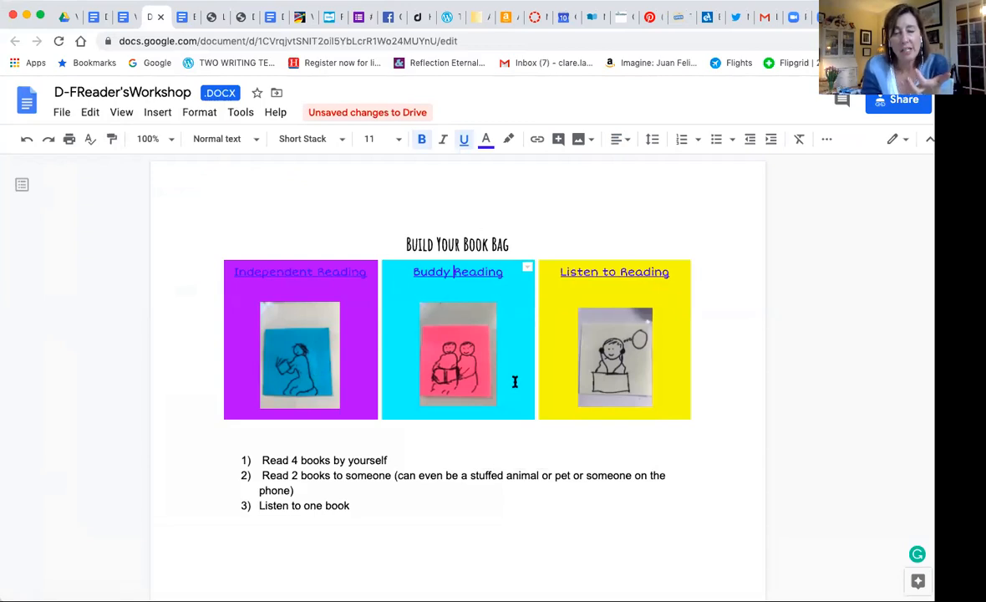
mouse_move(525, 326)
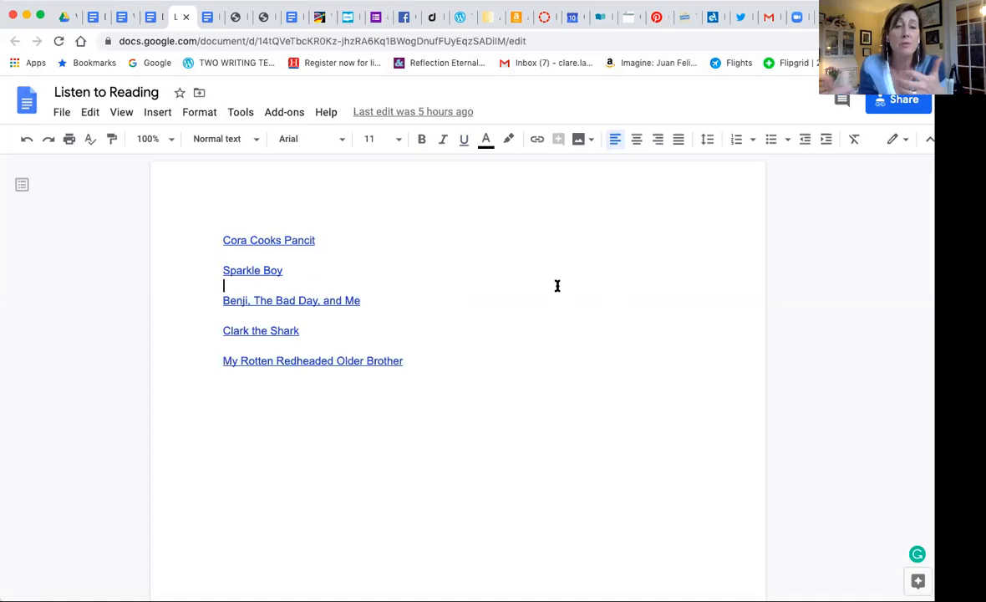
mouse_move(294, 240)
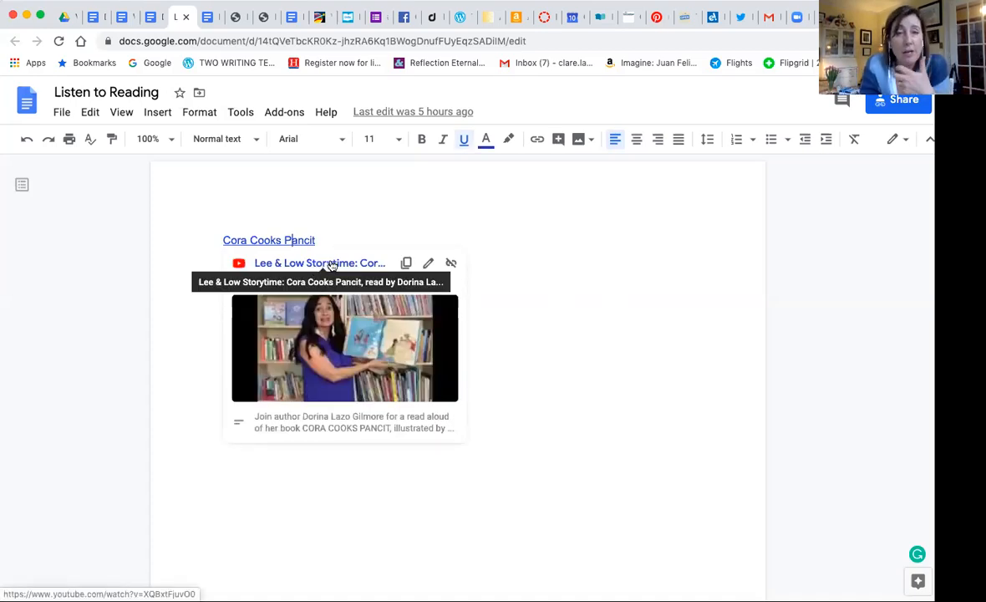
Open the Cora Cooks Pancit read-aloud video on YouTube from the Listen to Reading list.
click(319, 262)
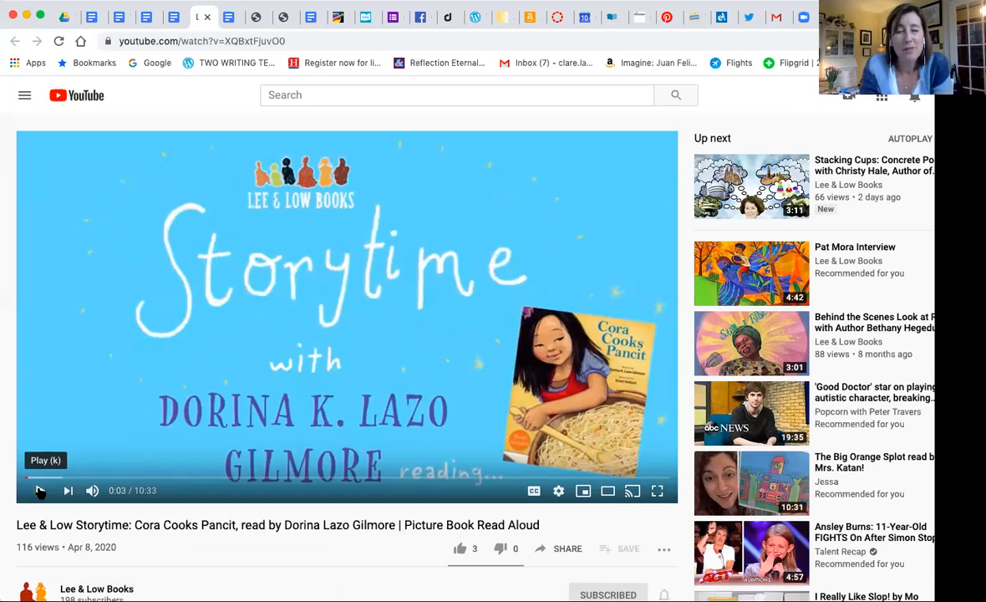
click(176, 17)
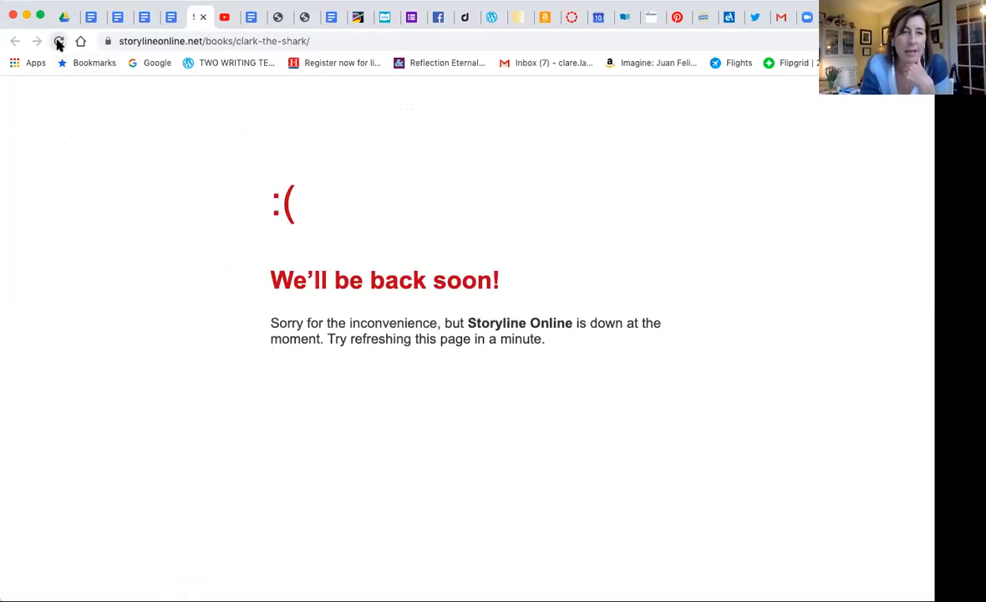
Reload Storyline Online, then try the My Rotten Redheaded Older Brother and Clark the Shark read-alouds; both report the site down.
click(60, 41)
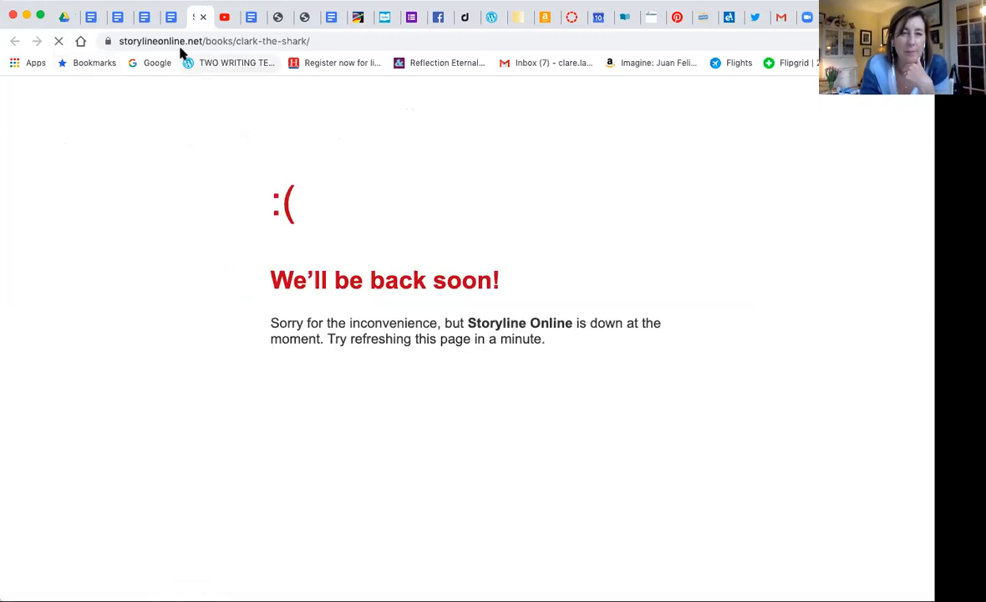
click(144, 17)
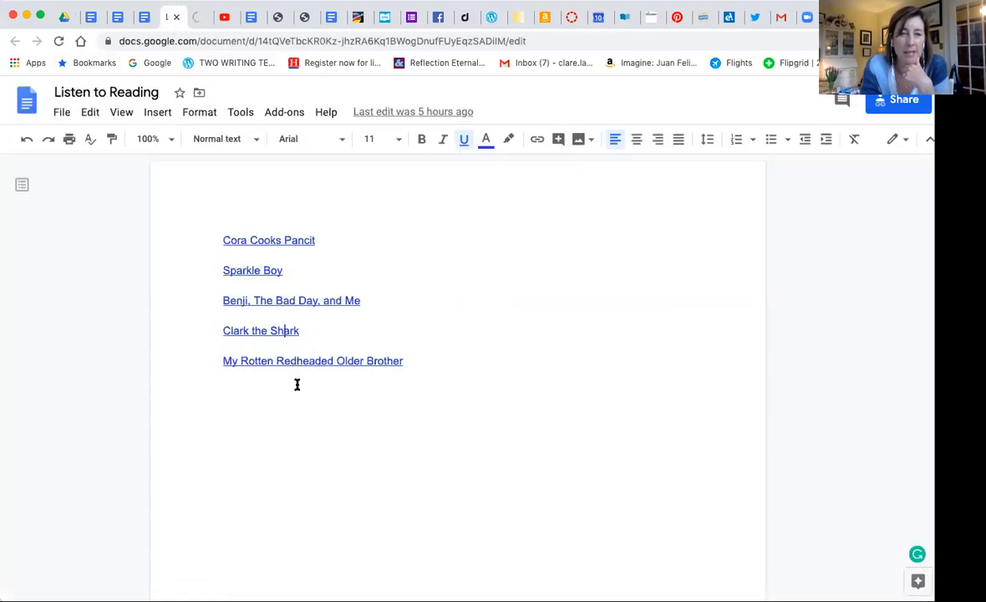
mouse_move(312, 361)
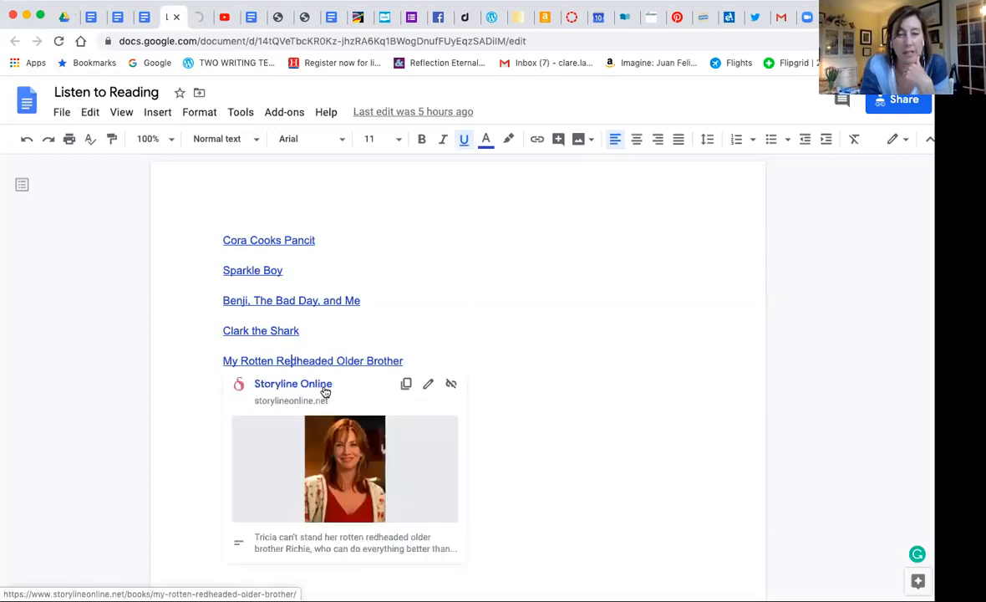
click(292, 382)
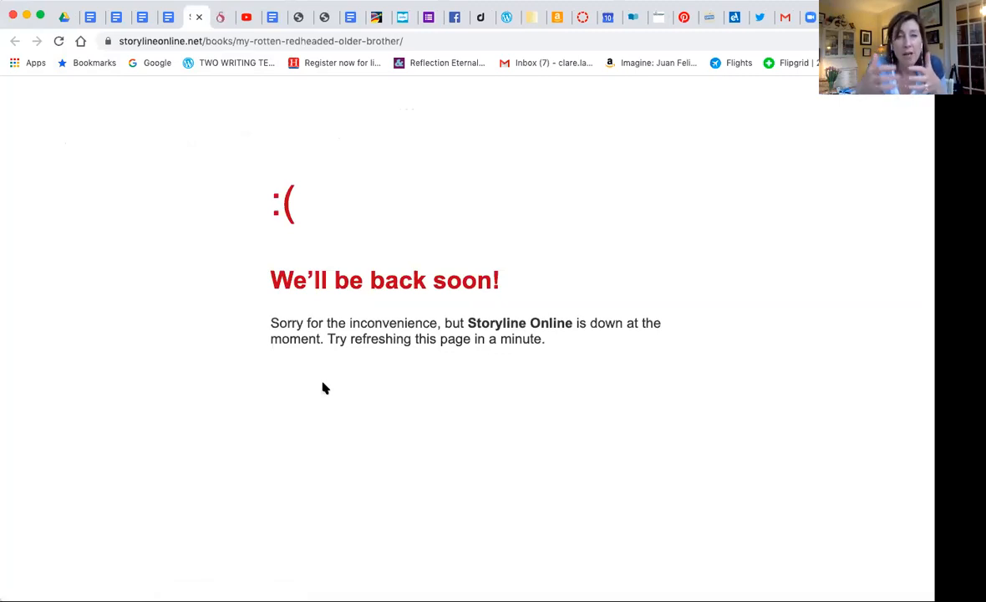
mouse_move(266, 199)
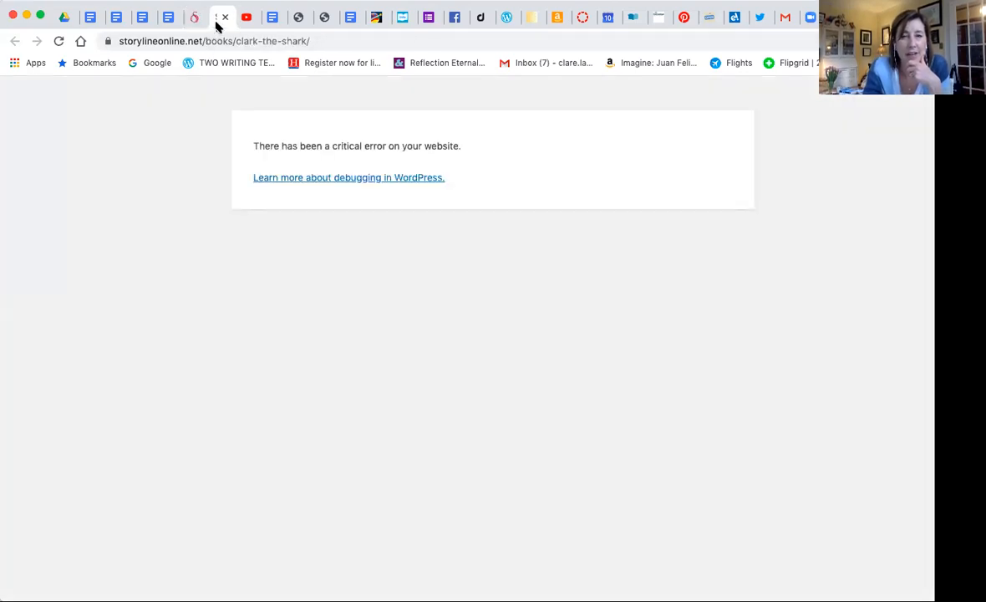
mouse_move(334, 247)
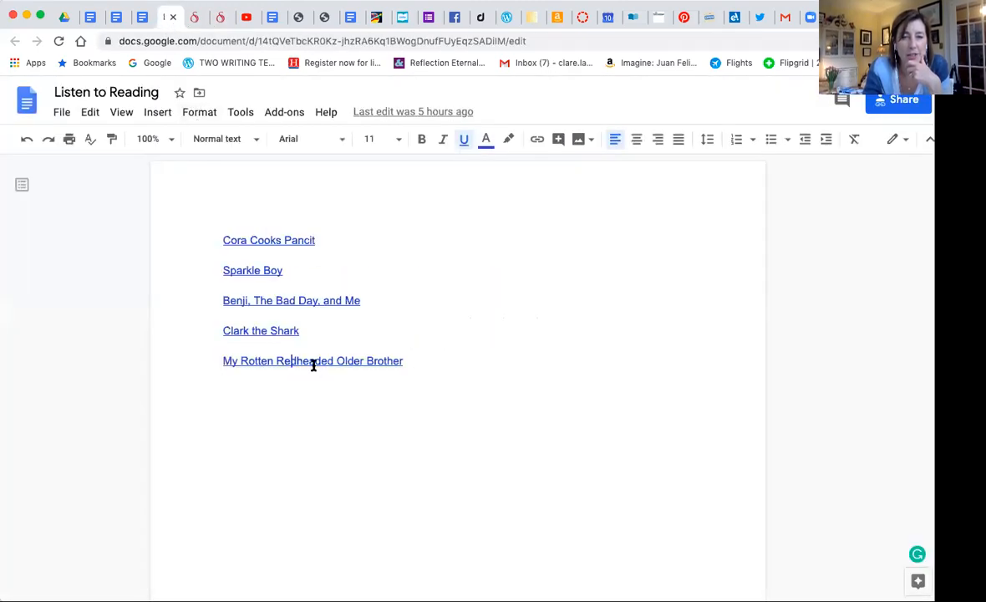
mouse_move(312, 361)
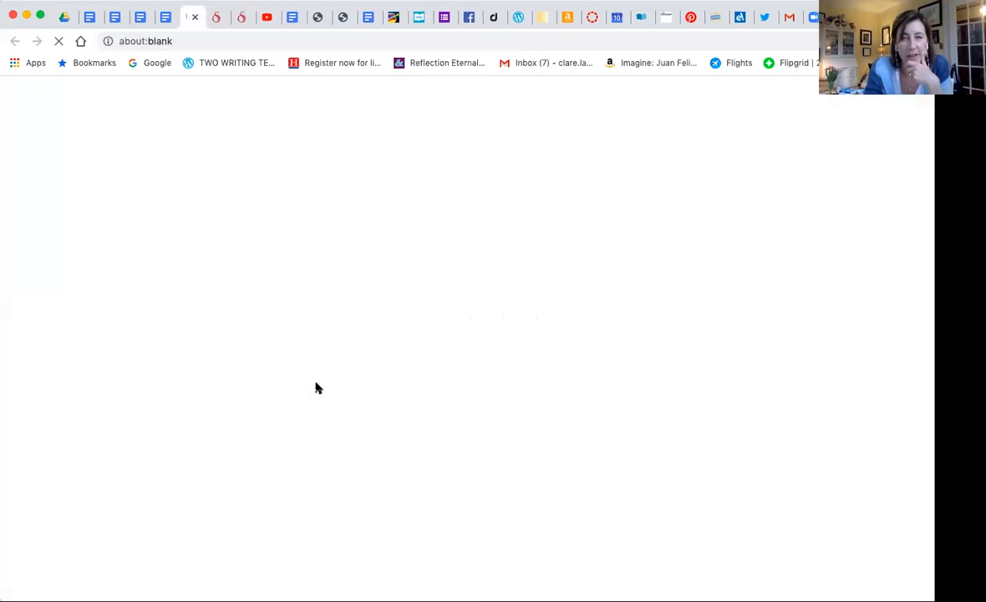
mouse_move(201, 126)
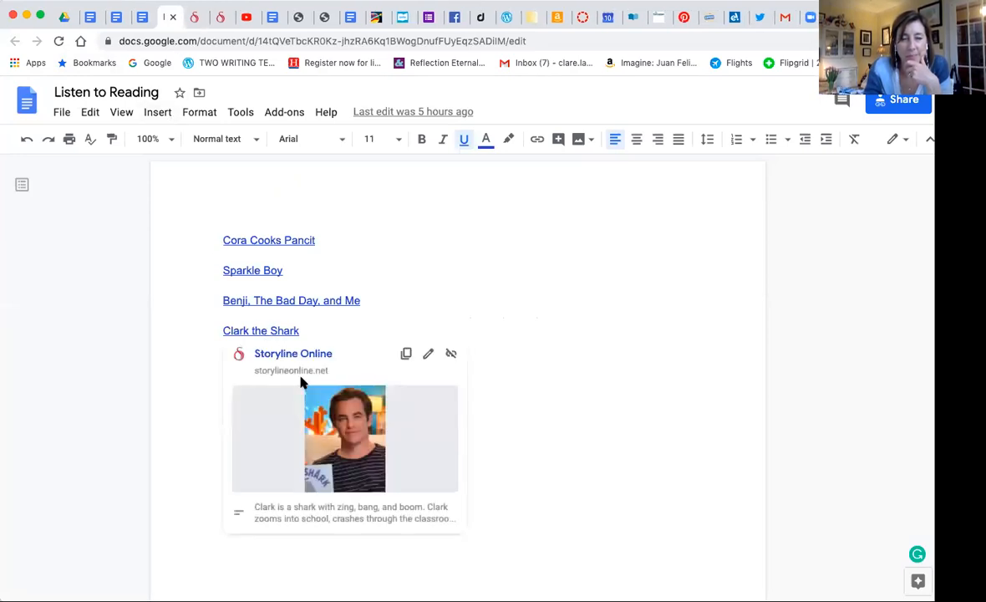
click(261, 331)
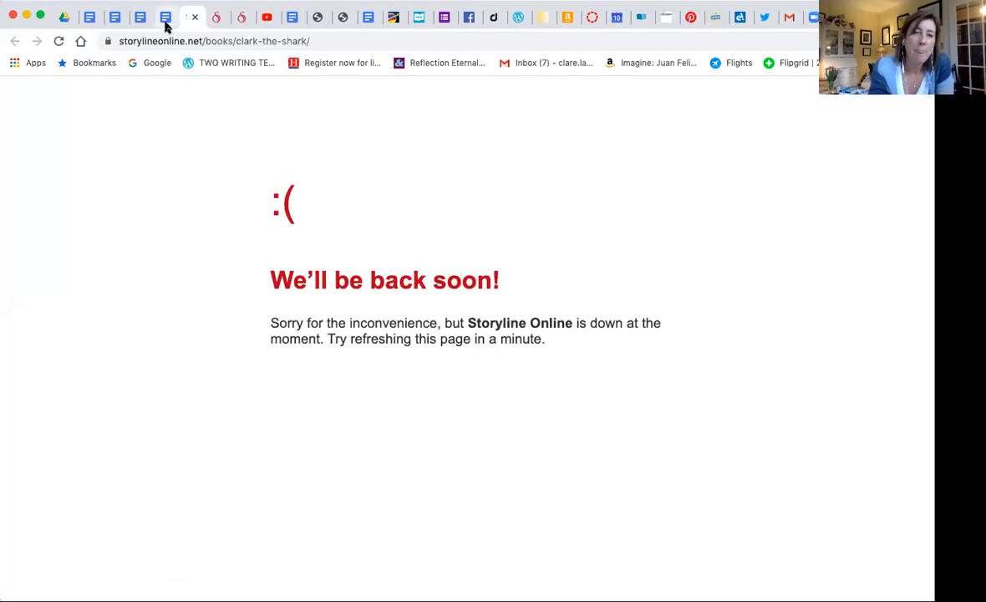
Glance at the Virtual Classroom Library doc, then land back on the Build Your Book Bag document.
click(141, 17)
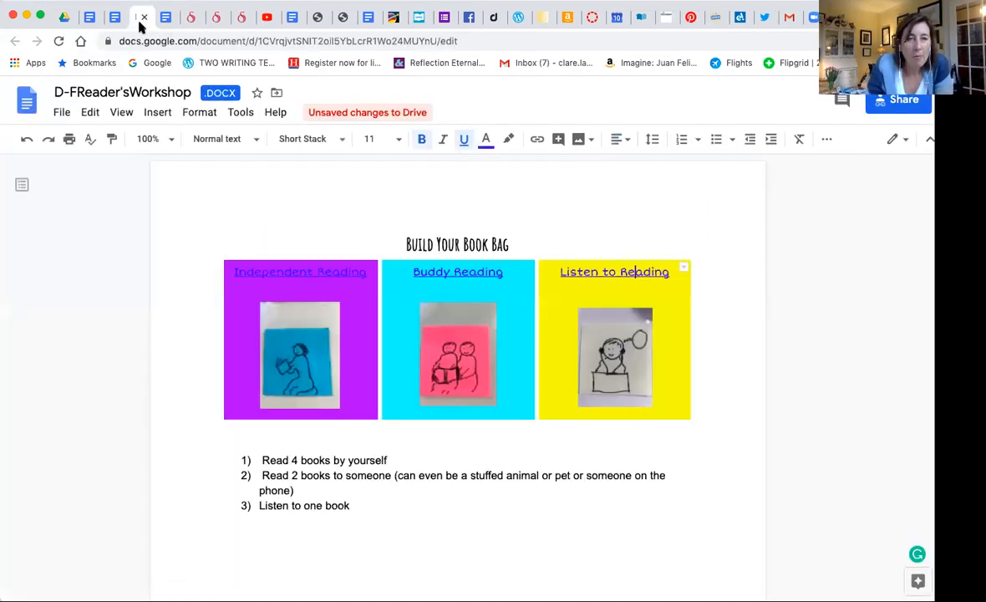
click(117, 17)
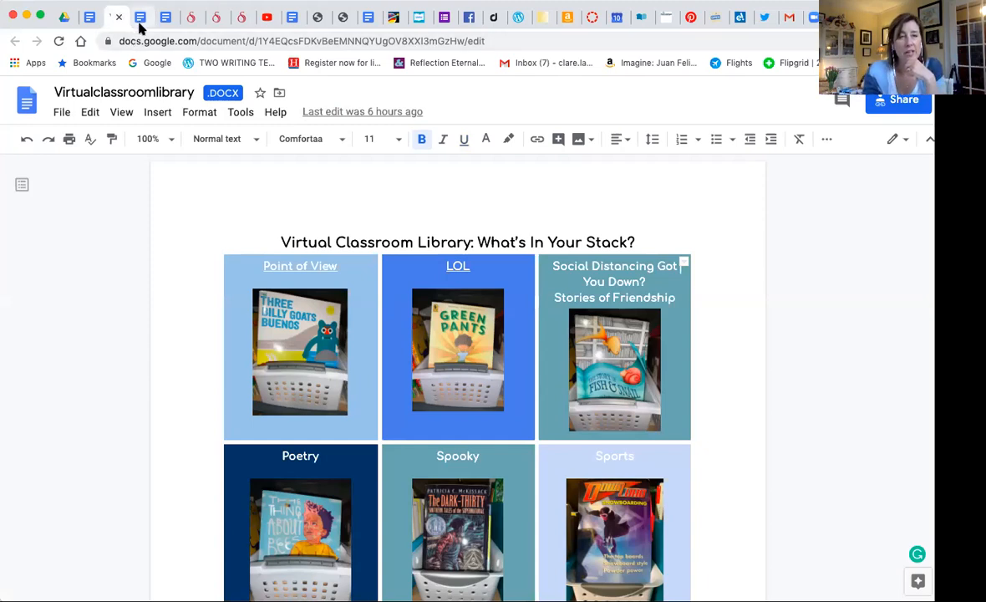
click(141, 16)
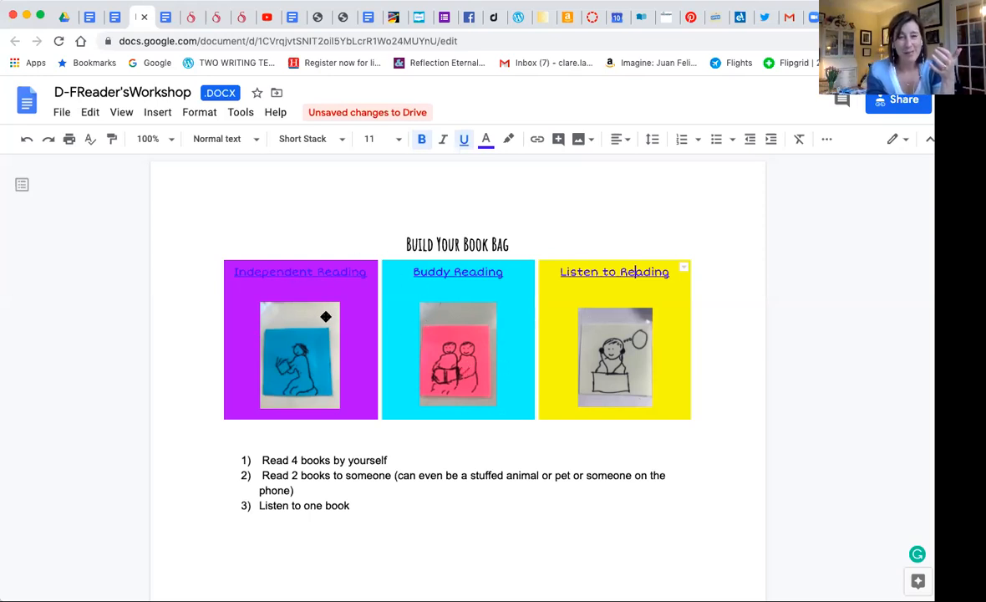
mouse_move(496, 314)
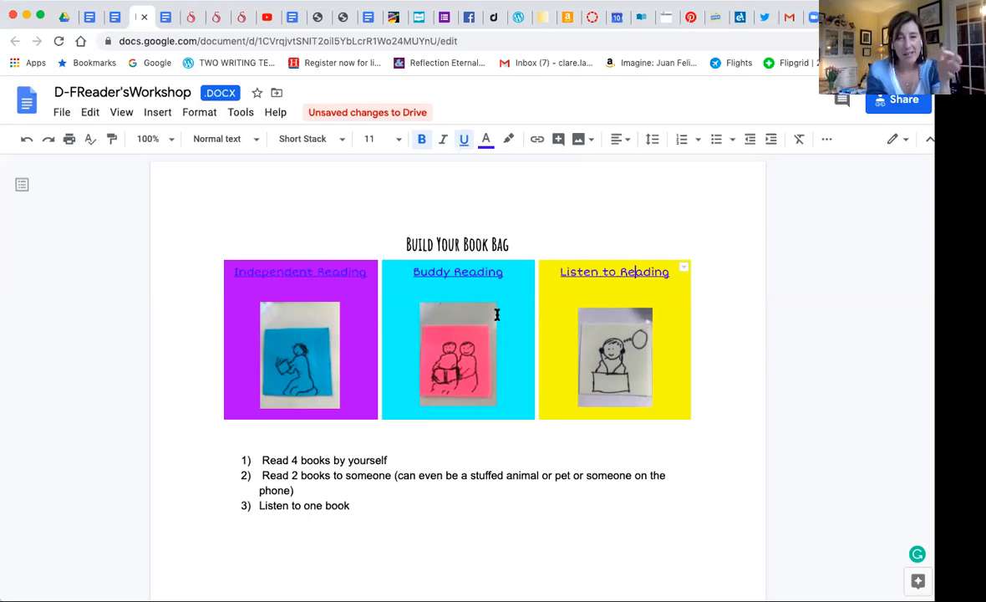
mouse_move(675, 305)
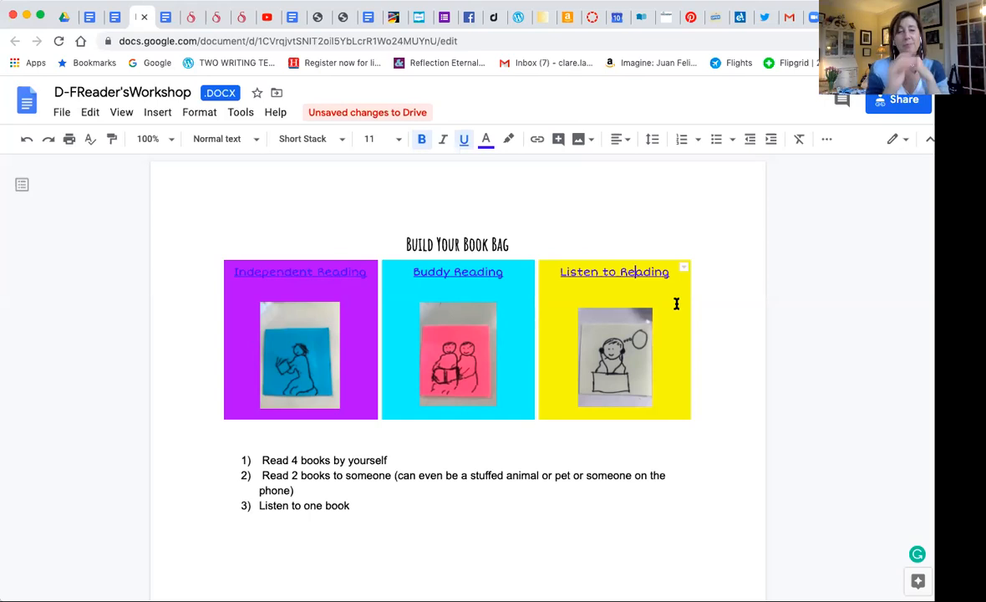
mouse_move(408, 466)
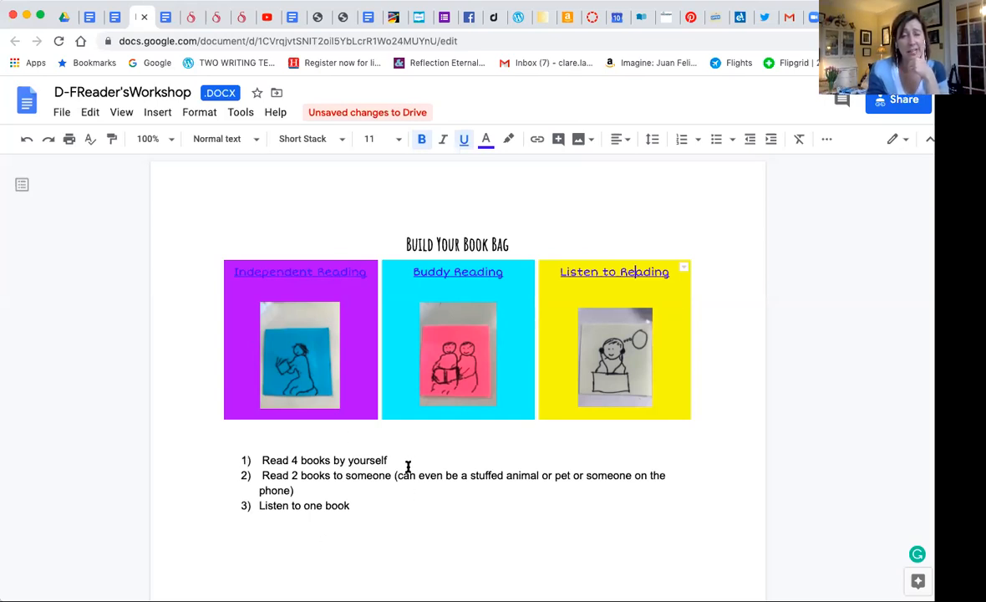